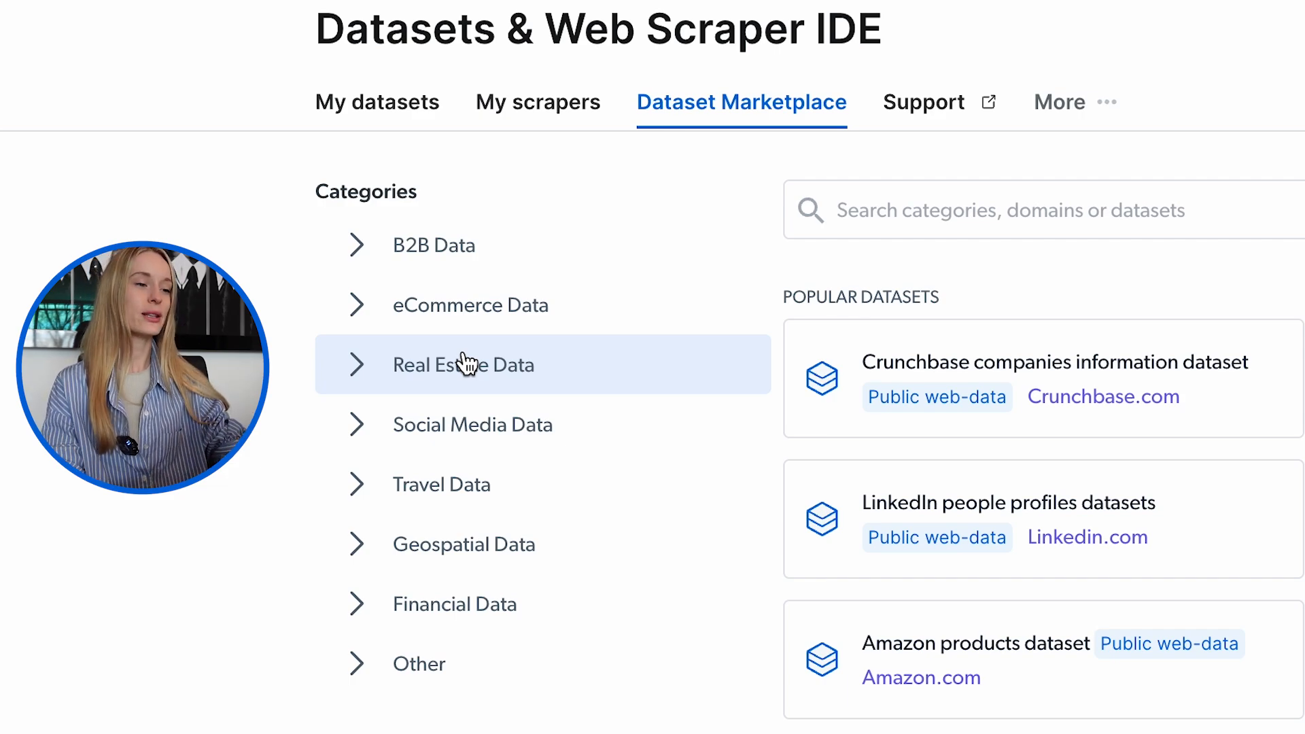
mouse_move(487, 350)
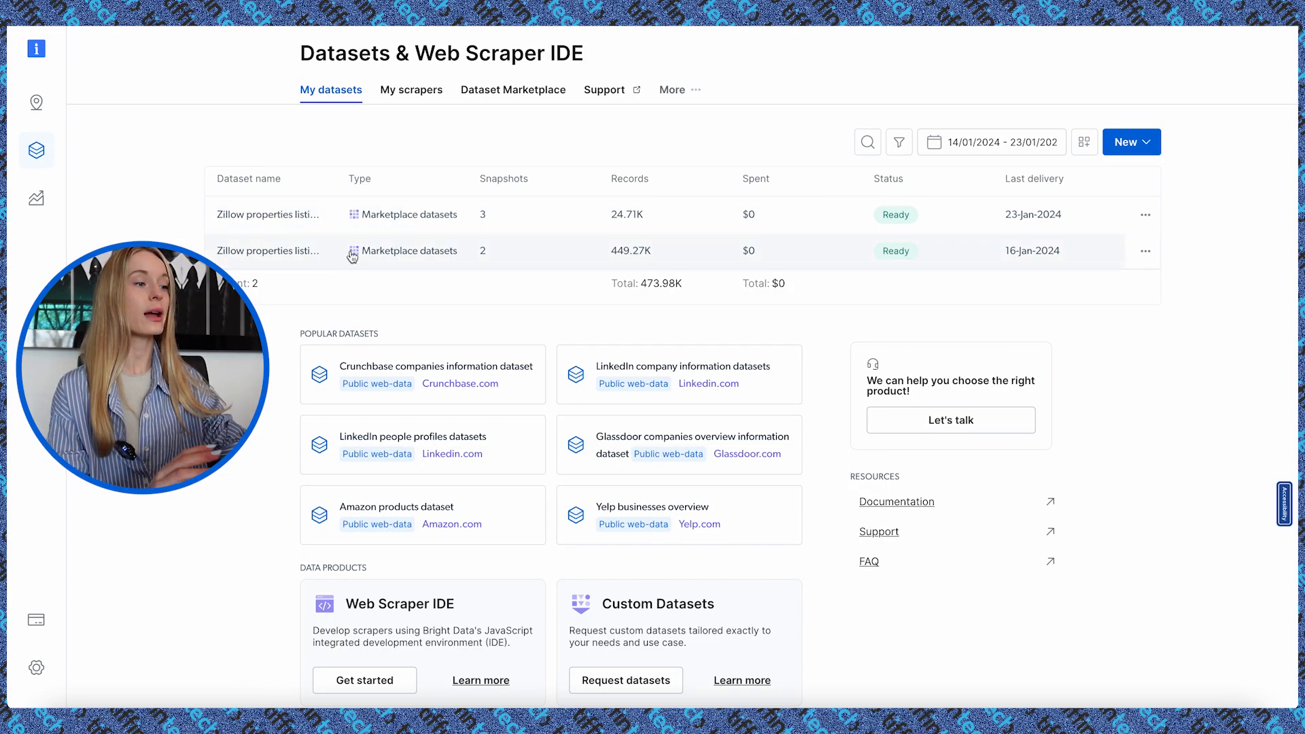
mouse_move(268, 214)
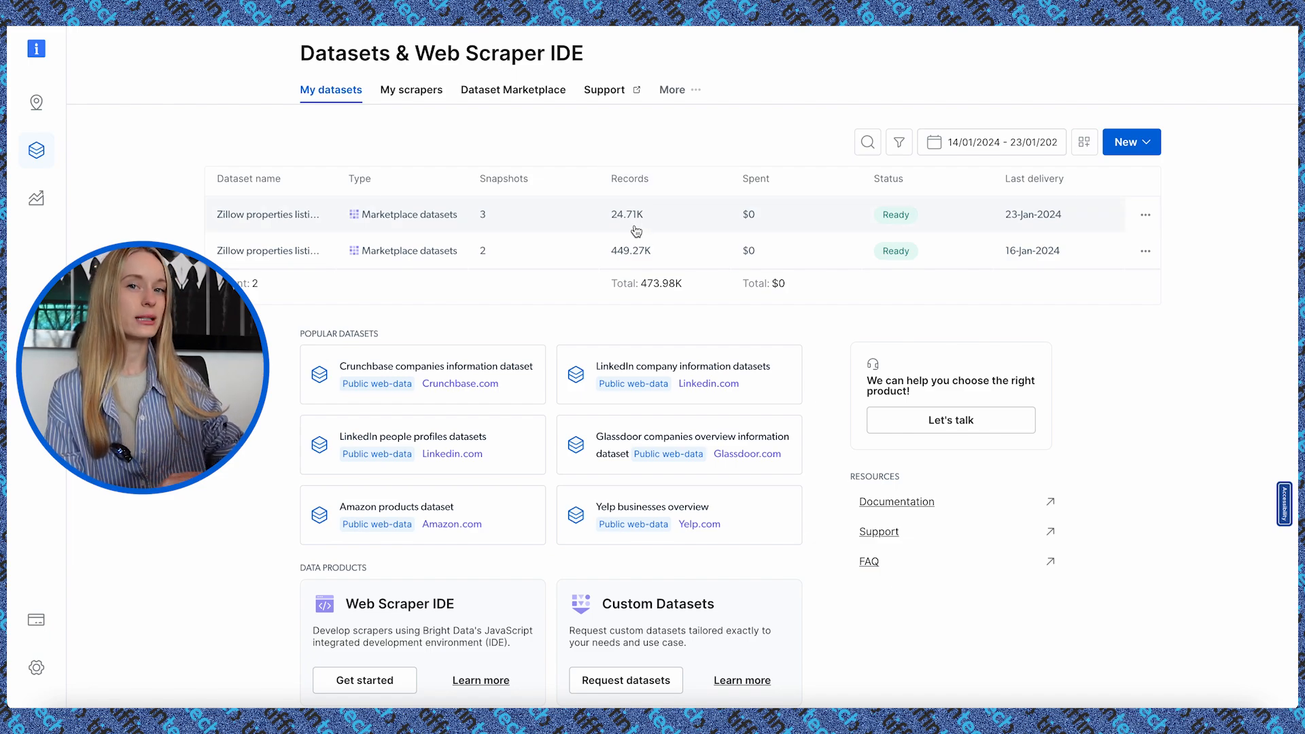
Open the snapshot page of the first Zillow properties listing dataset from My datasets
left_click(268, 213)
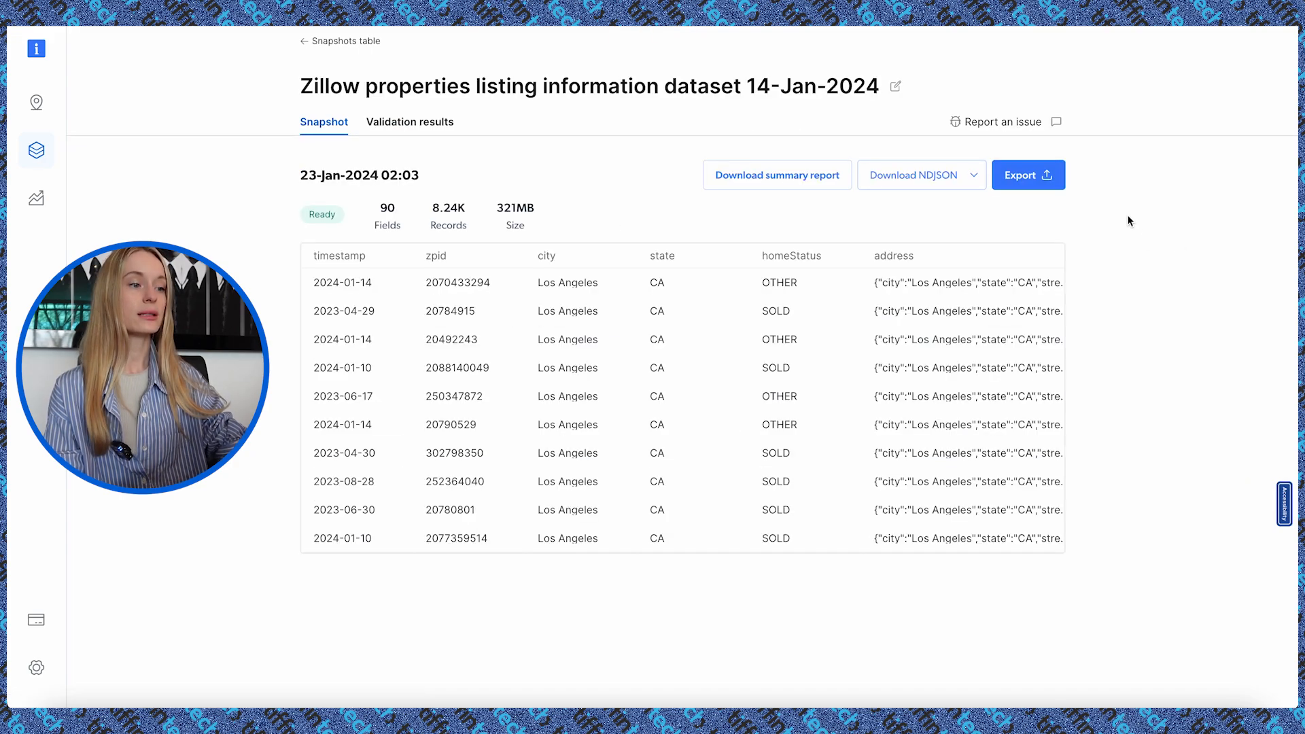
left_click(1028, 176)
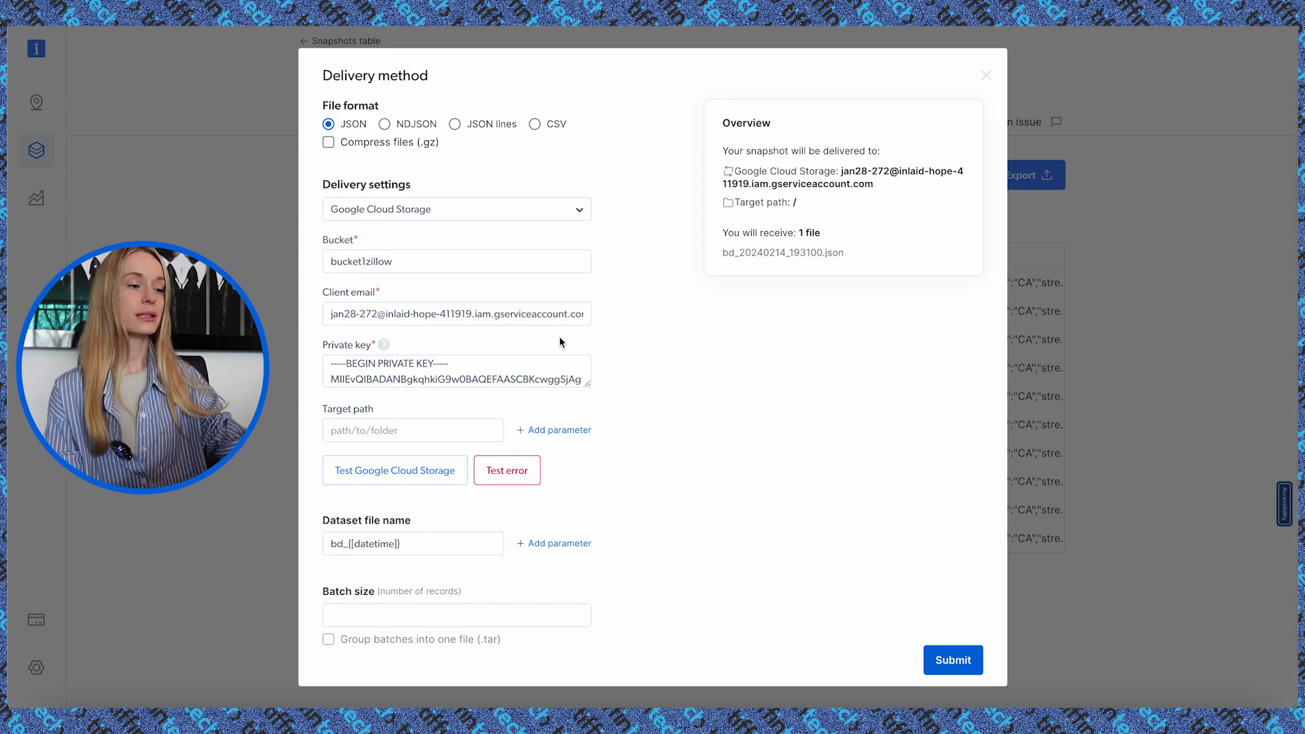
mouse_move(737, 356)
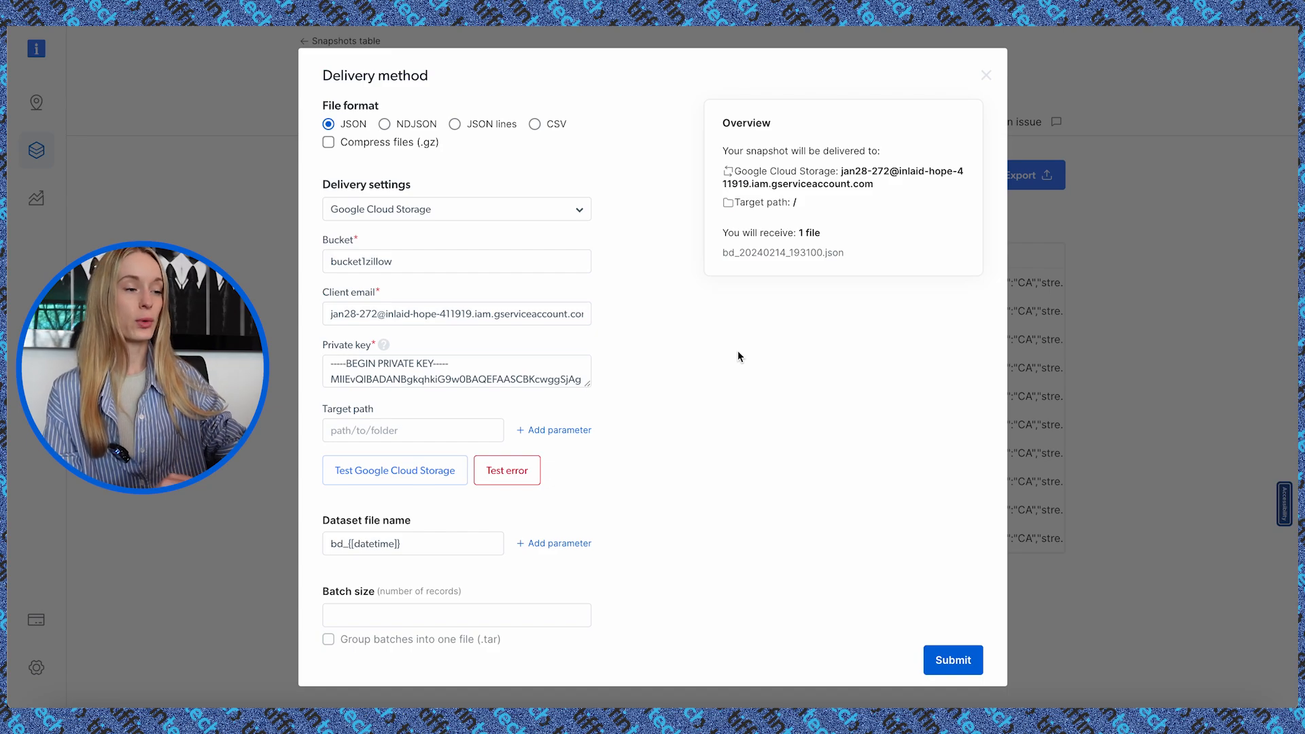
left_click(457, 210)
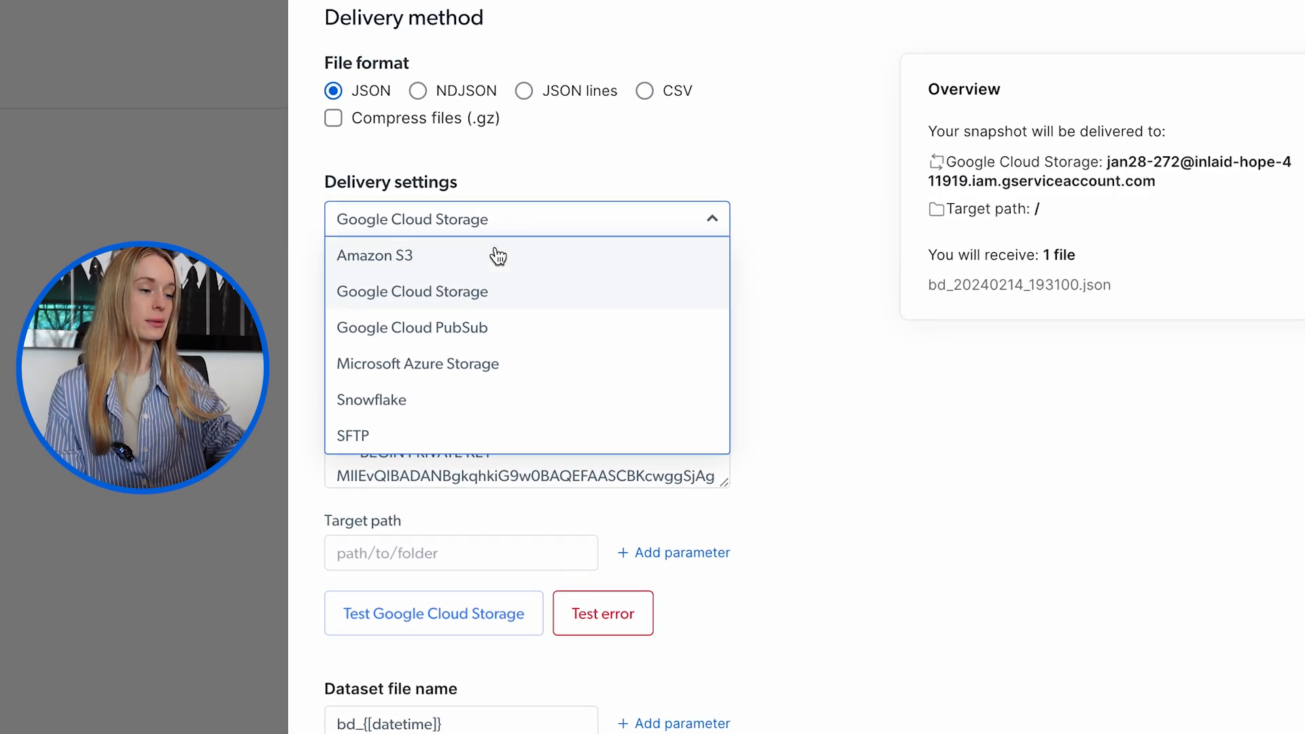
mouse_move(564, 388)
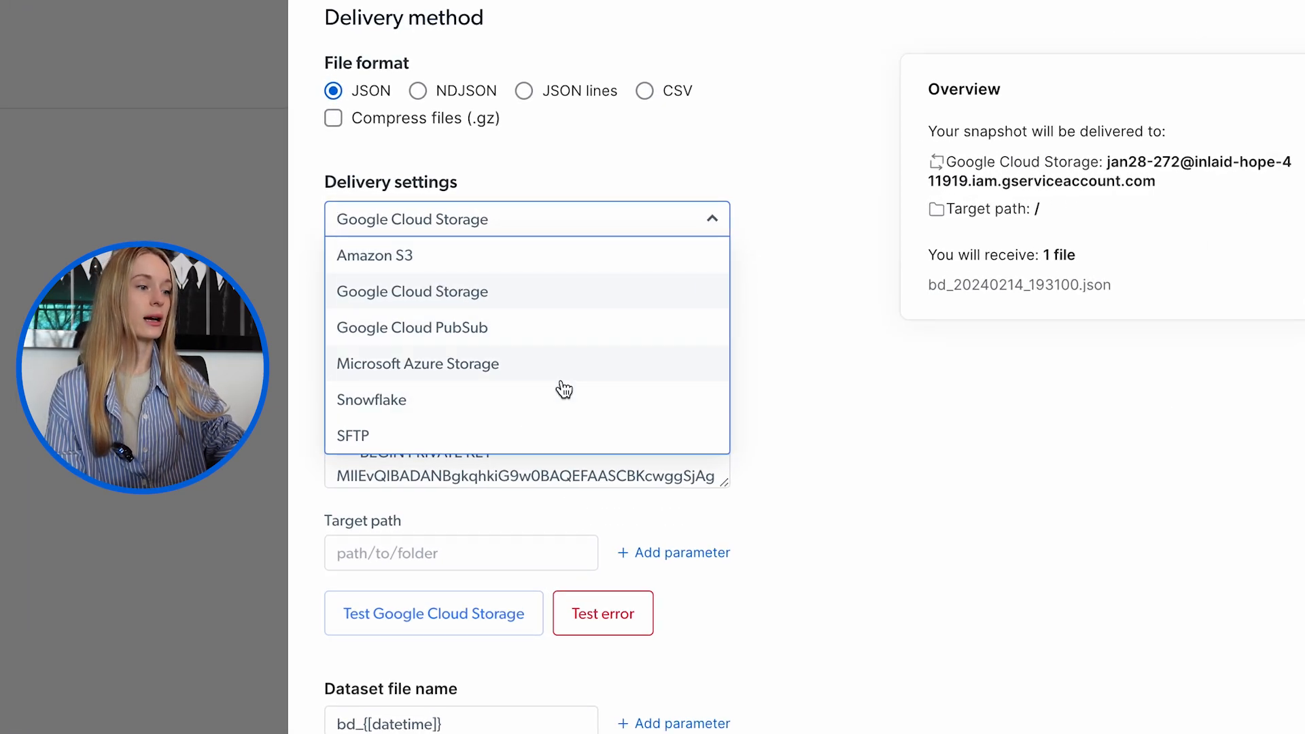
mouse_move(652, 375)
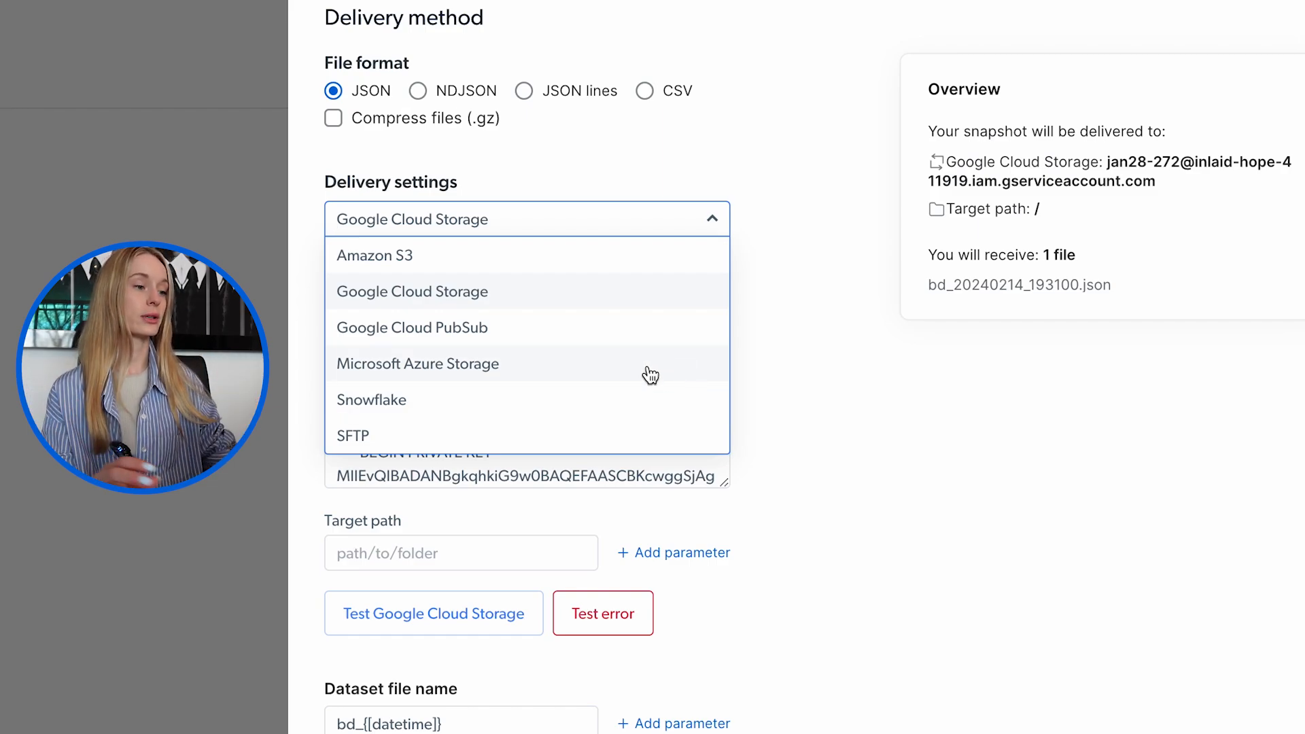
left_click(412, 291)
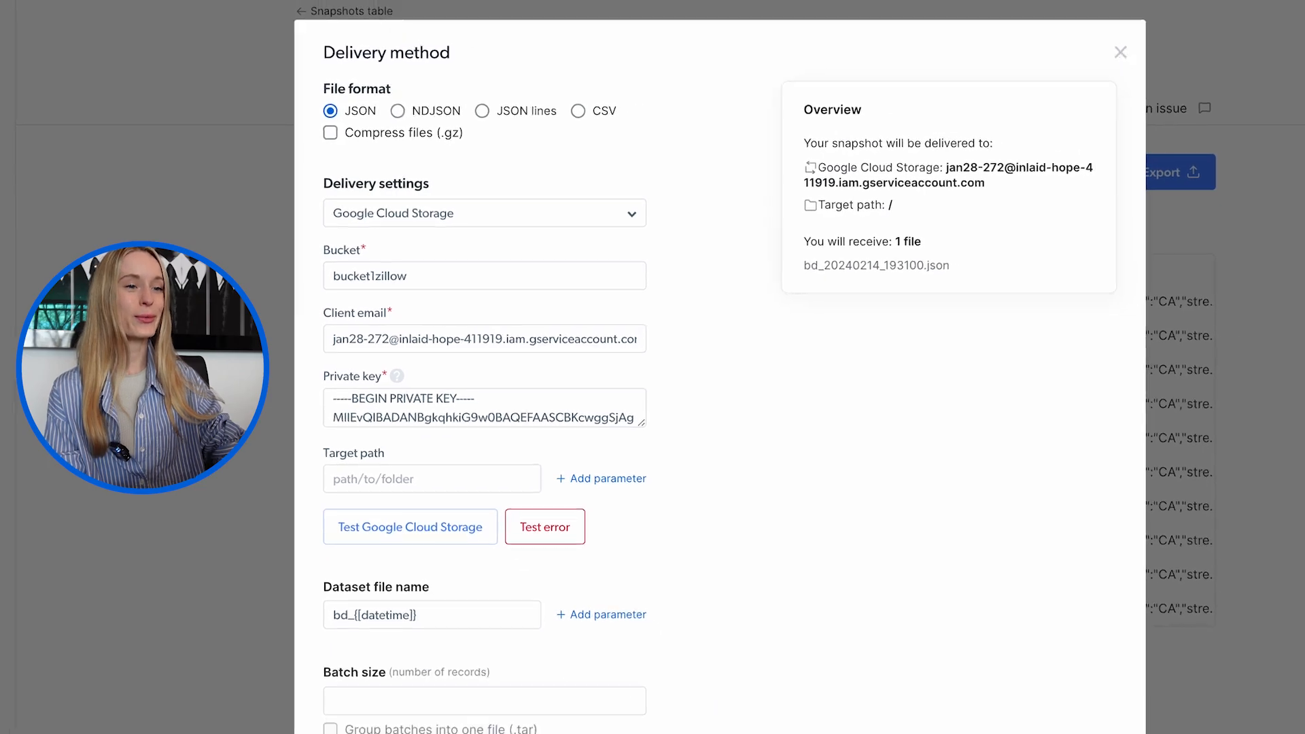
left_click(1119, 51)
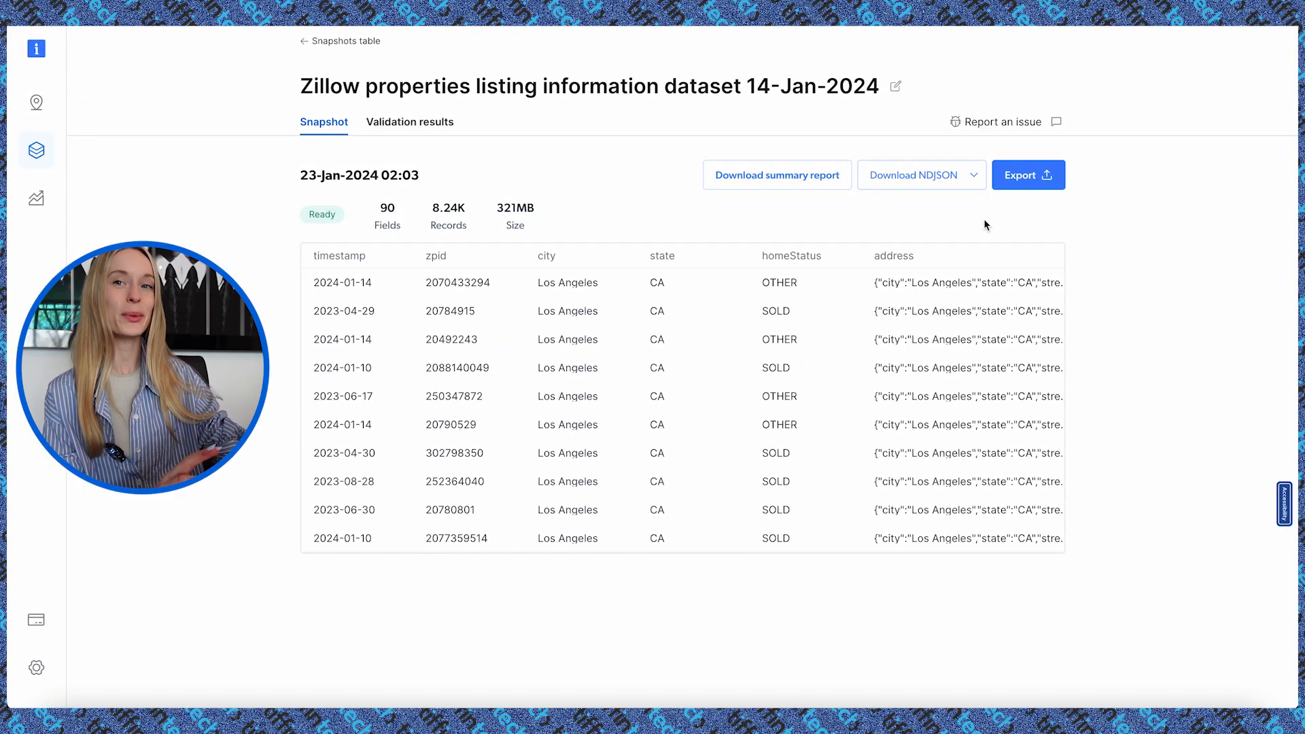
Download the Zillow dataset snapshot in CSV format instead of NDJSON
left_click(975, 176)
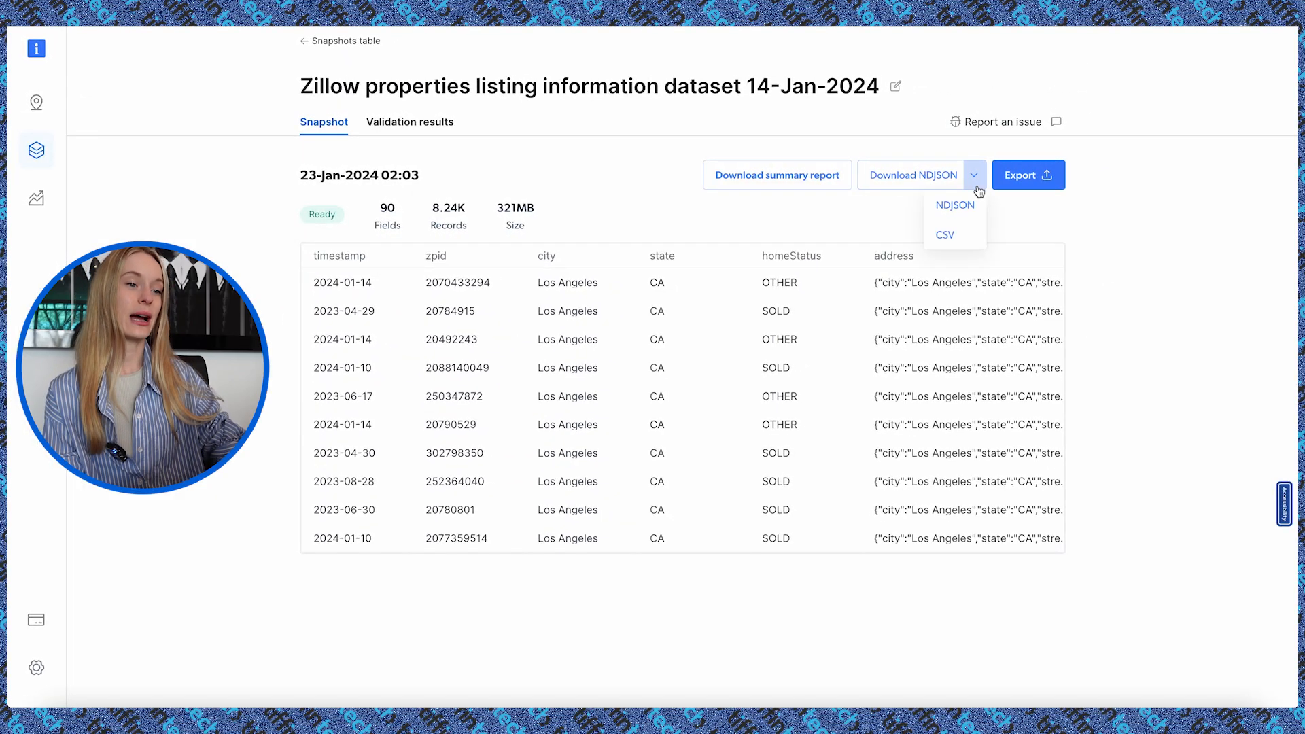
left_click(944, 236)
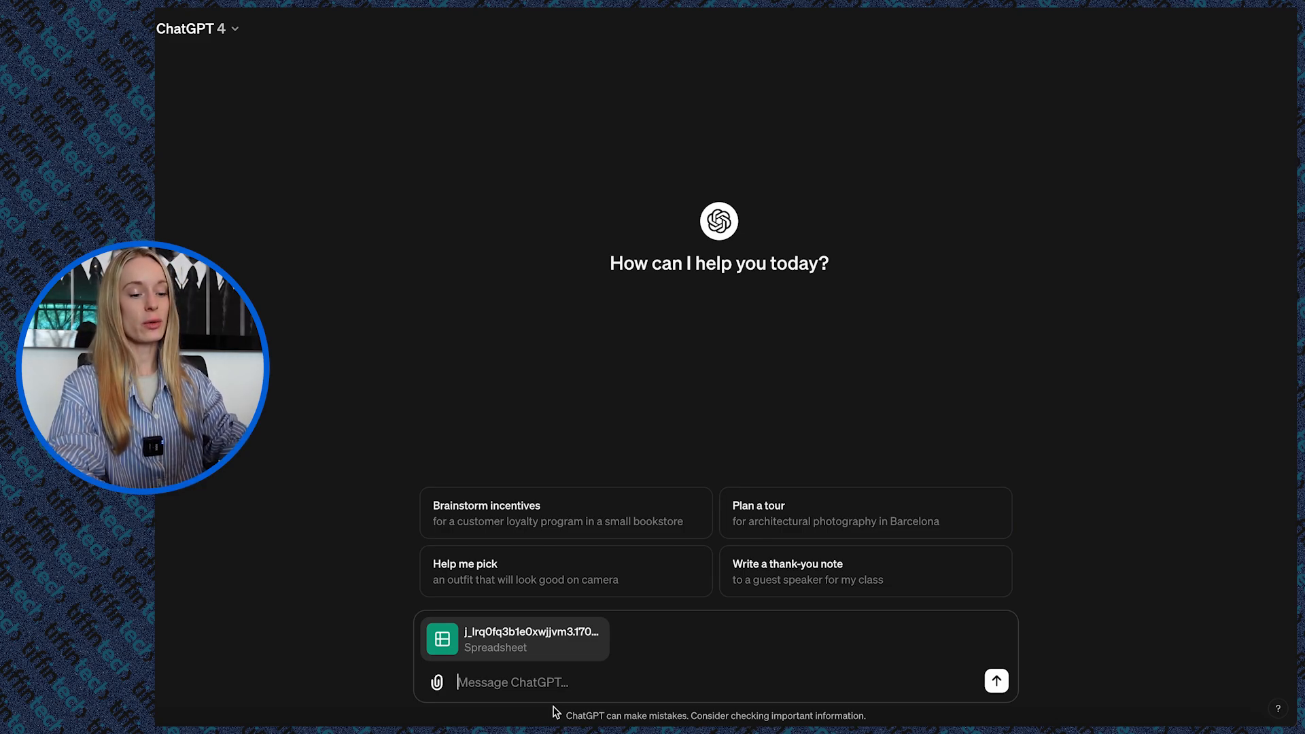
Ask ChatGPT to summarize the attached spreadsheet, then draft the top-5 mid-range LA homes bar chart prompt
type("summarize this data for m")
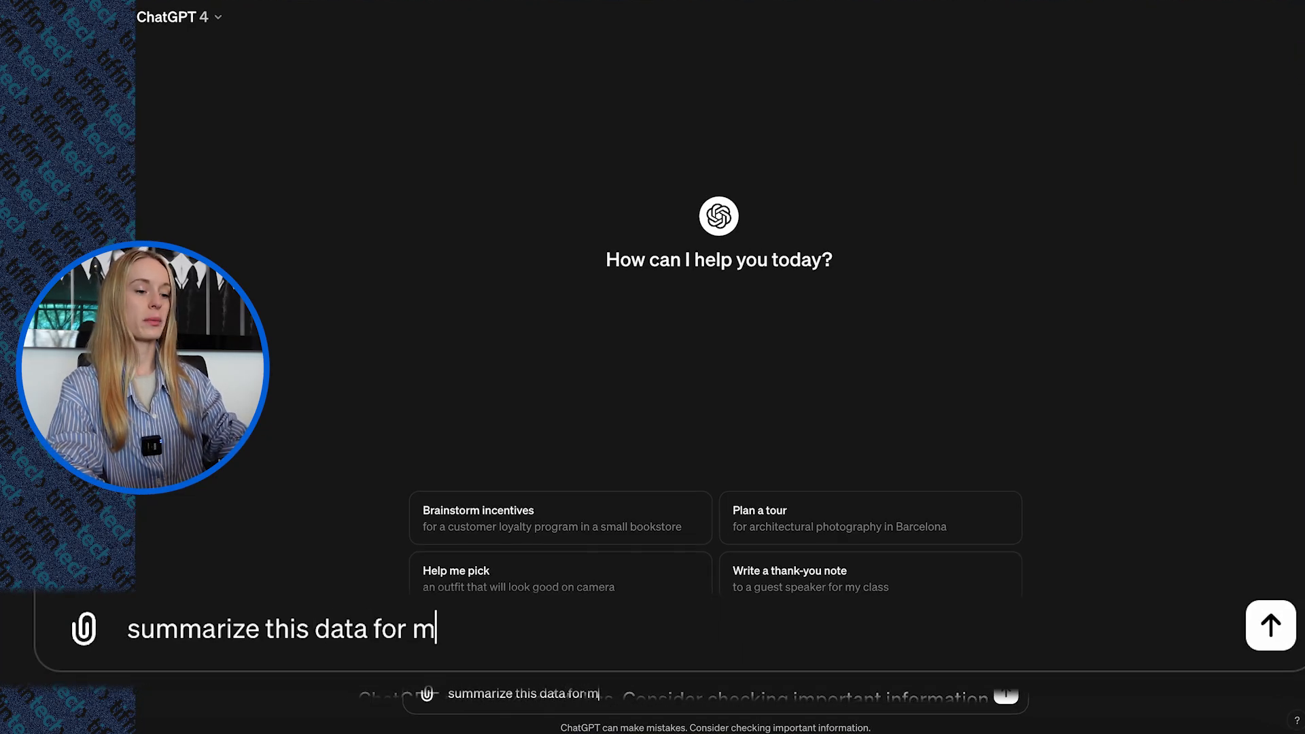
left_click(1270, 626)
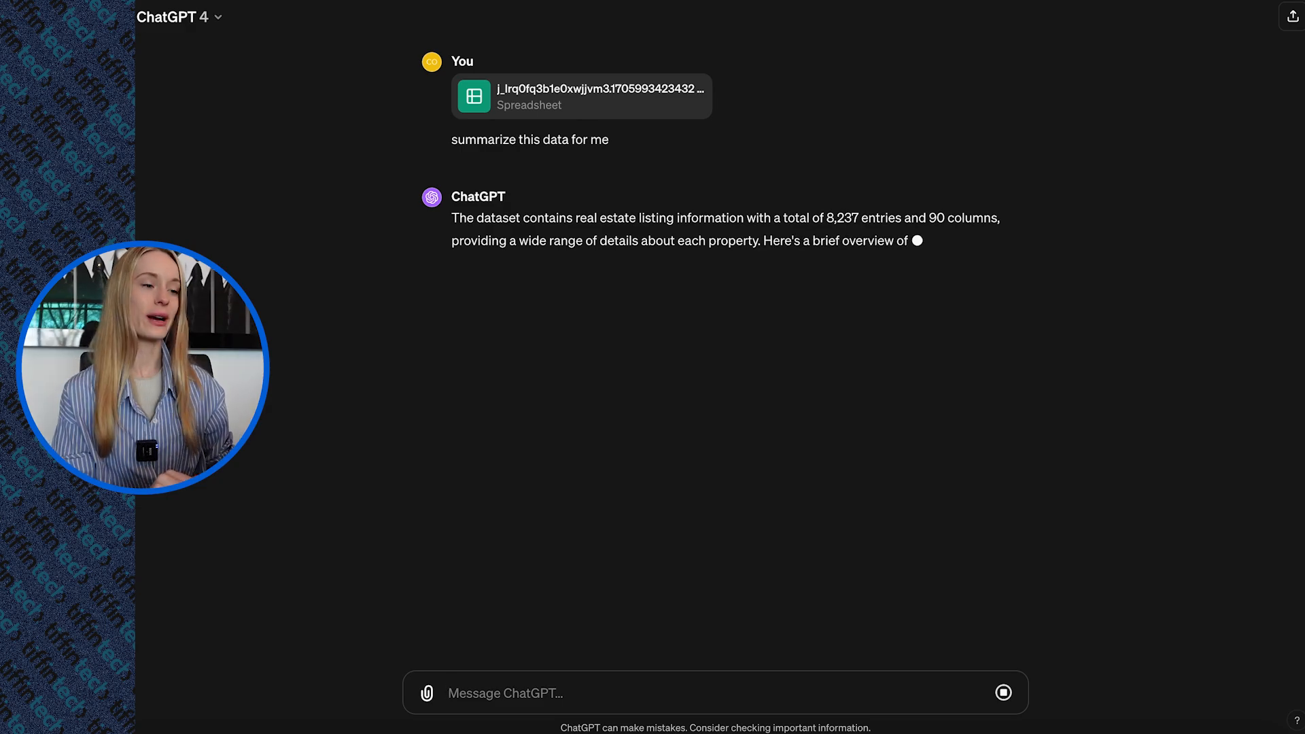
type("make a bar chart of the top 5 homes in LA that are built after 2015 and are the mid range of price options")
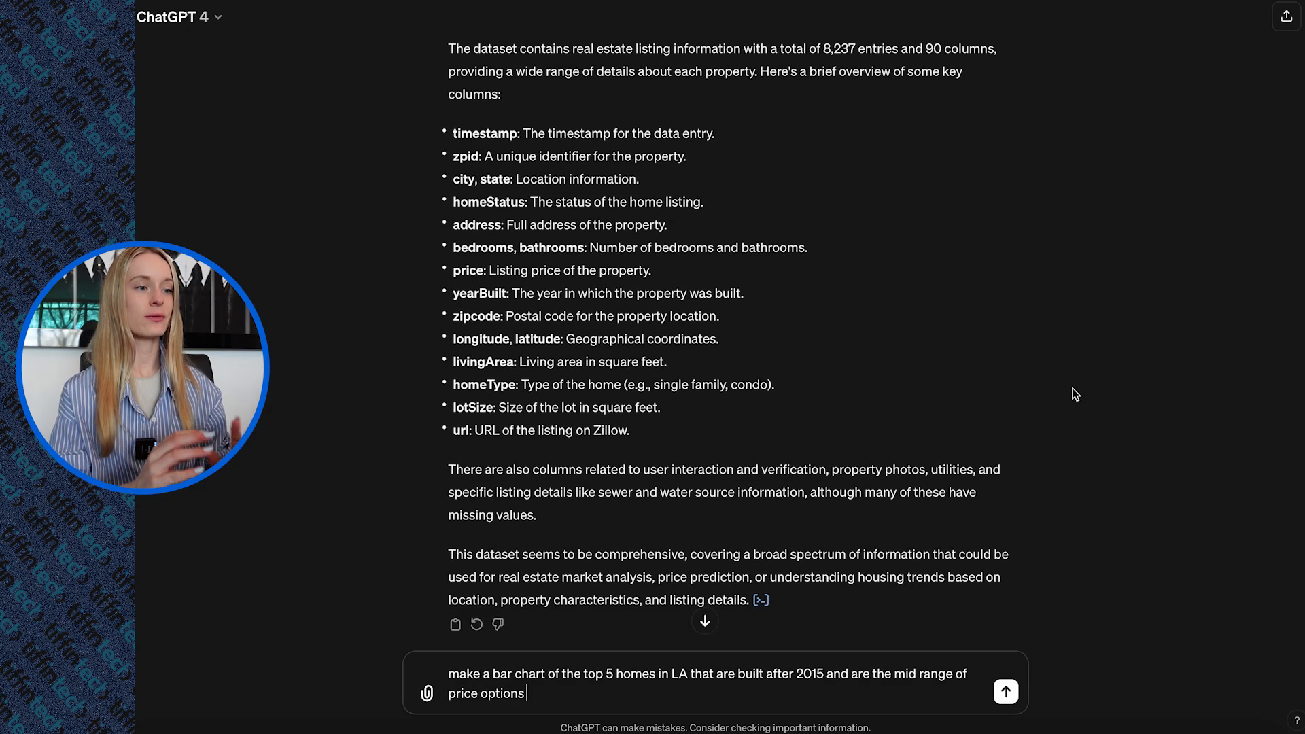
Review the summary and send the bar chart request for top 5 mid-range LA homes built after 2015
scroll("down", 3)
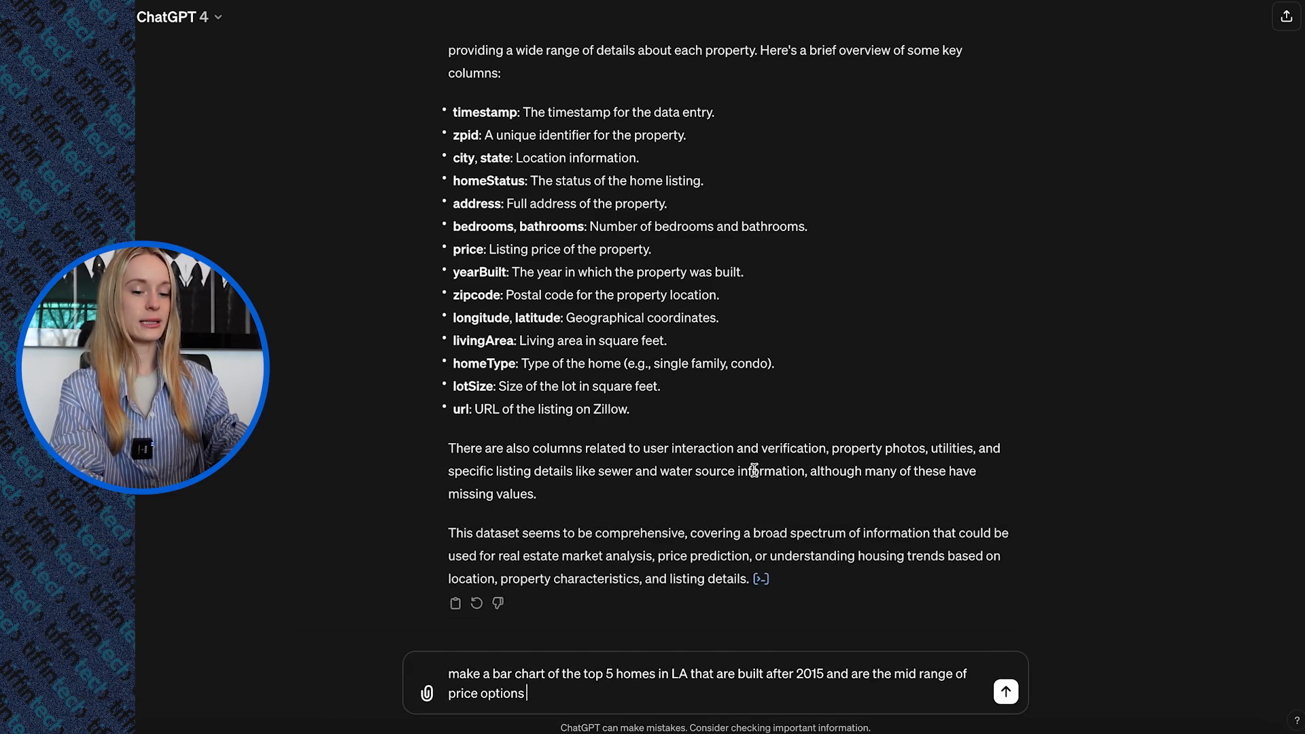
left_click(1005, 693)
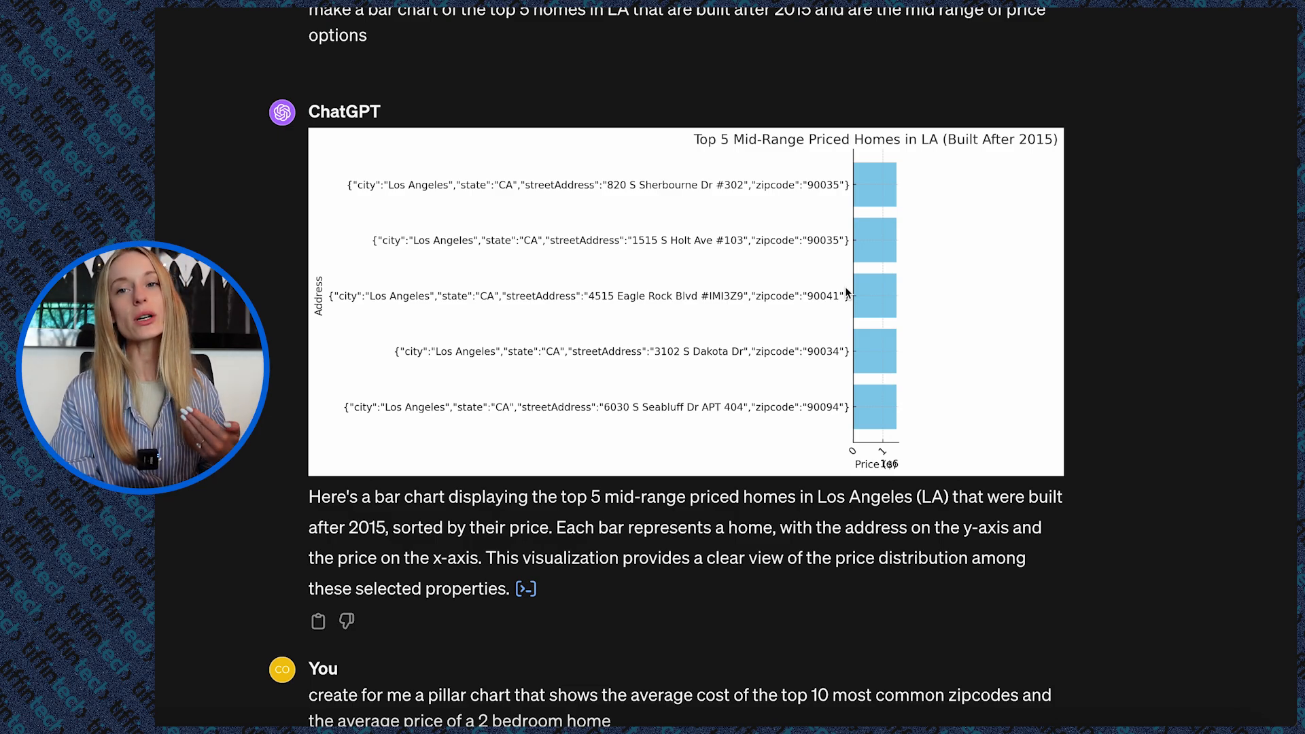
scroll("down", 3)
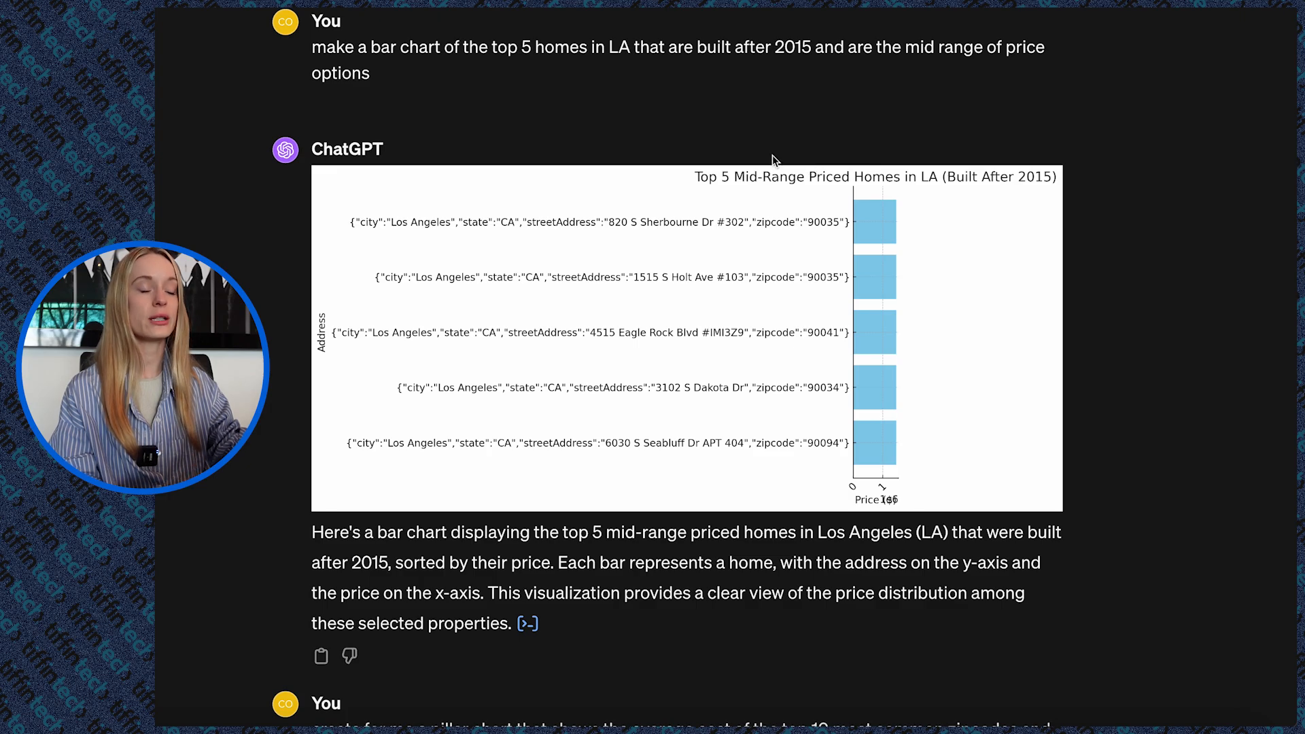
scroll("down", 3)
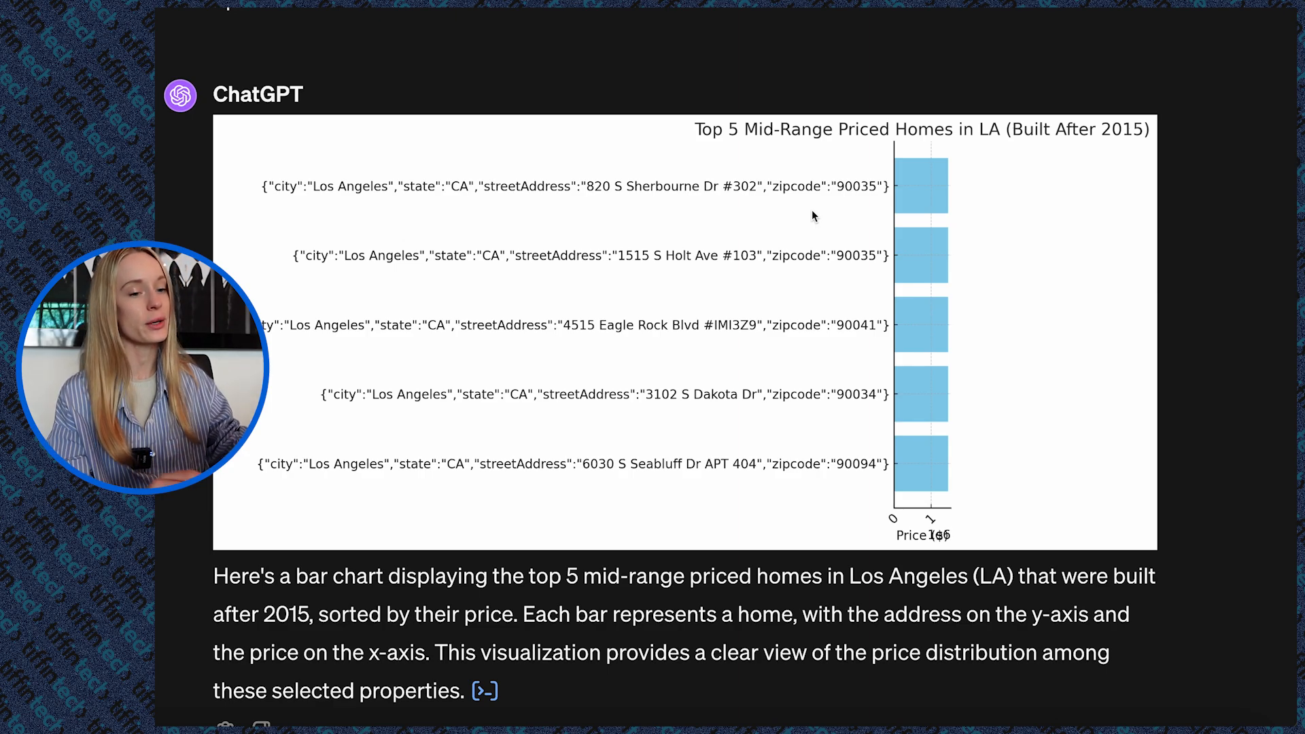
mouse_move(899, 471)
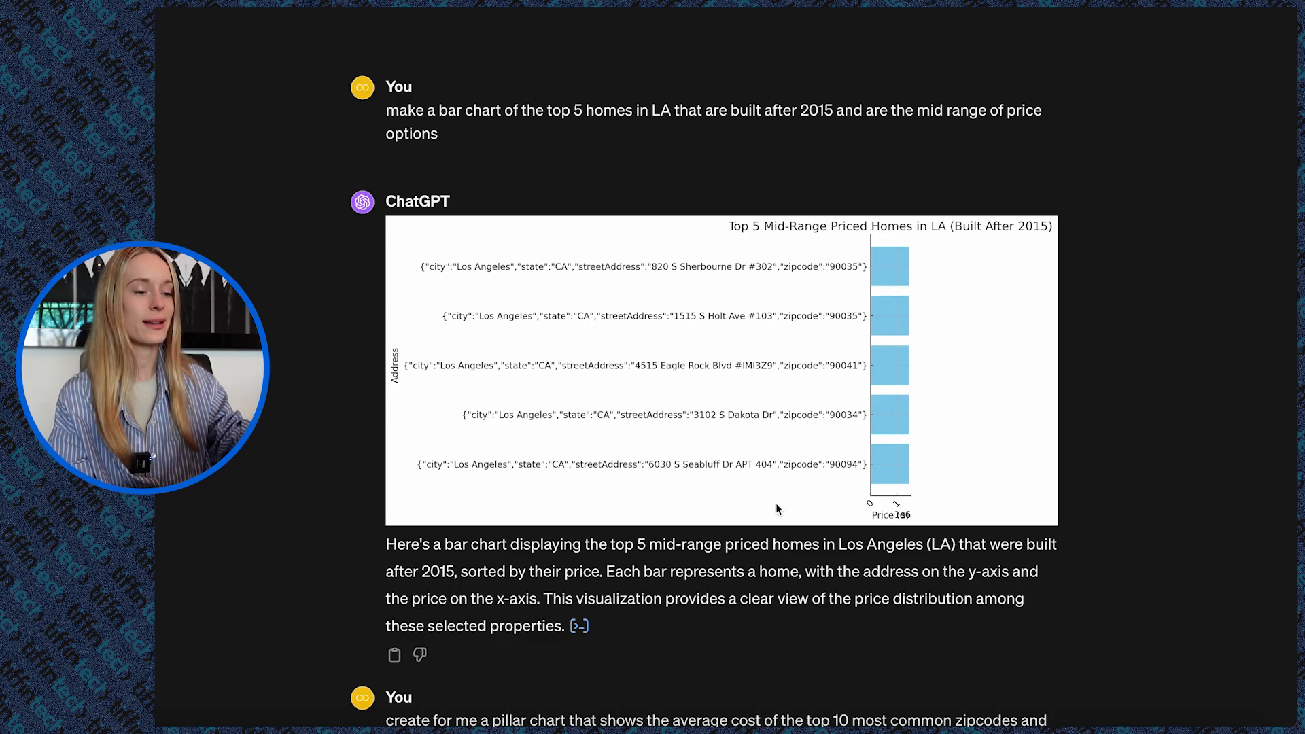
mouse_move(579, 625)
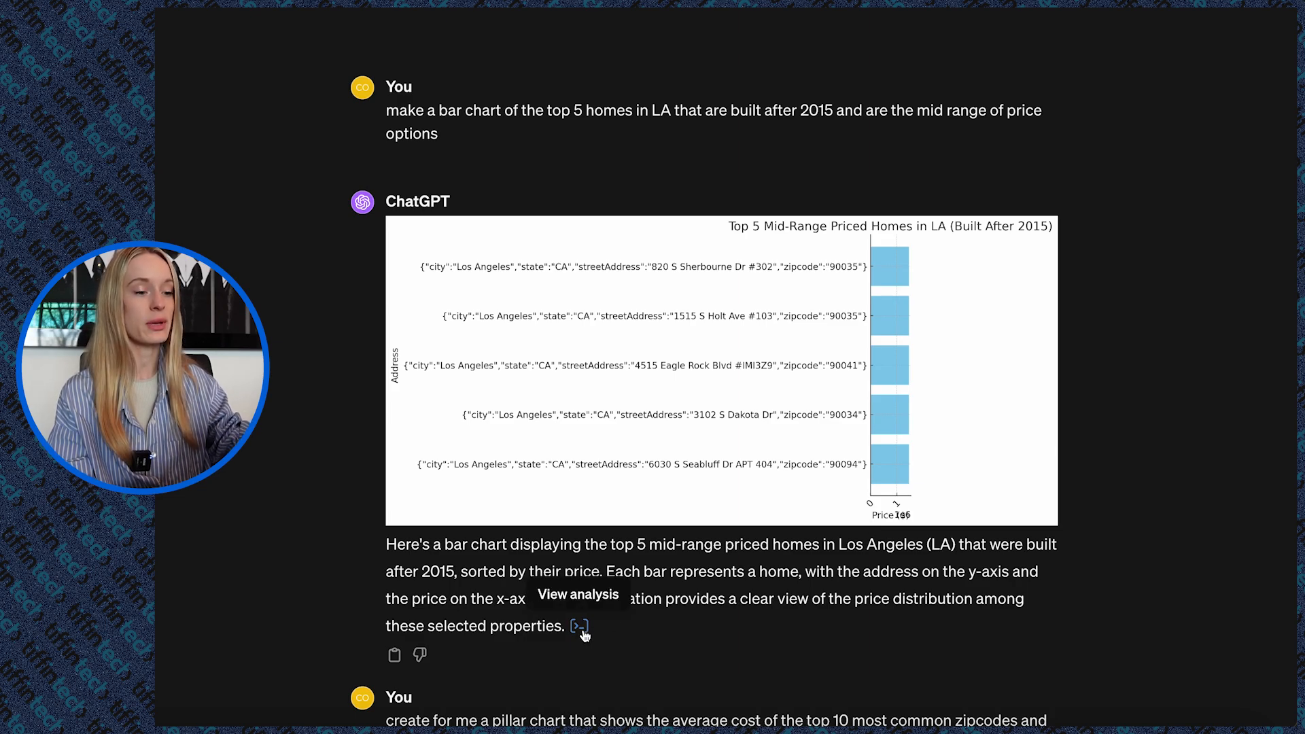
scroll("down", 3)
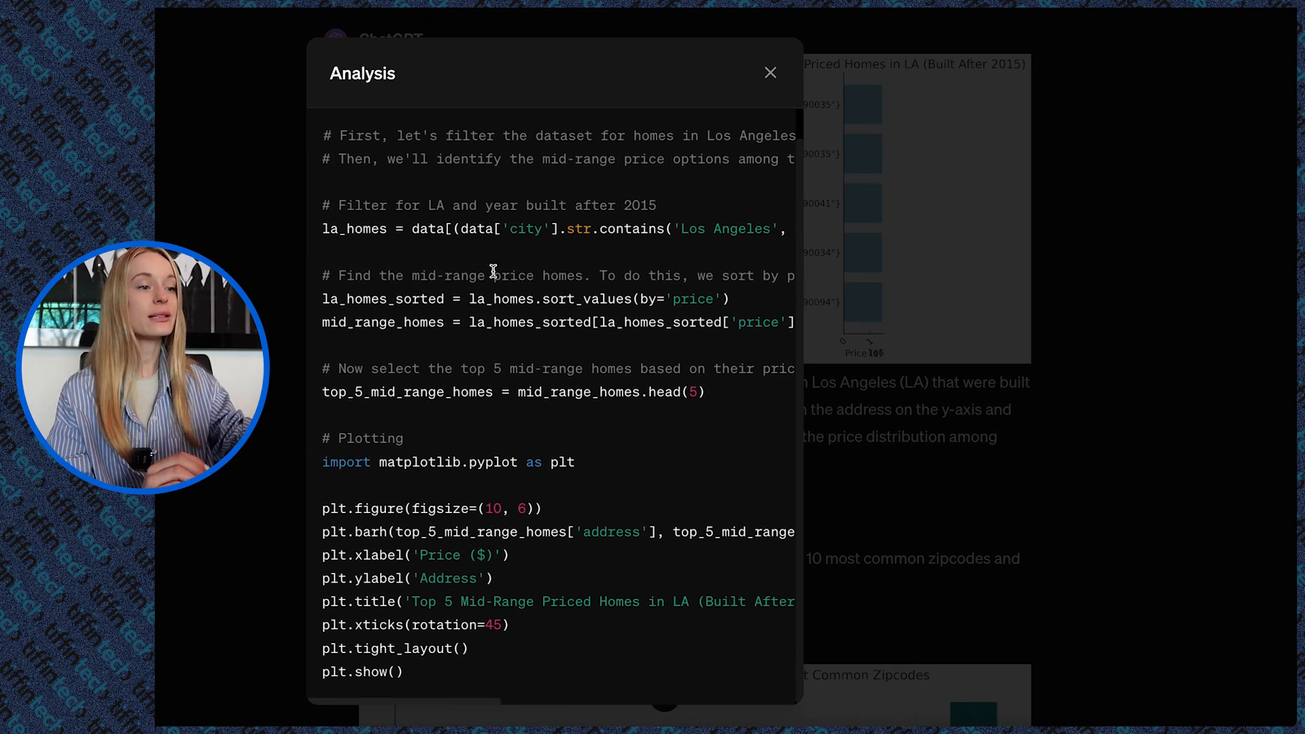
mouse_move(384, 235)
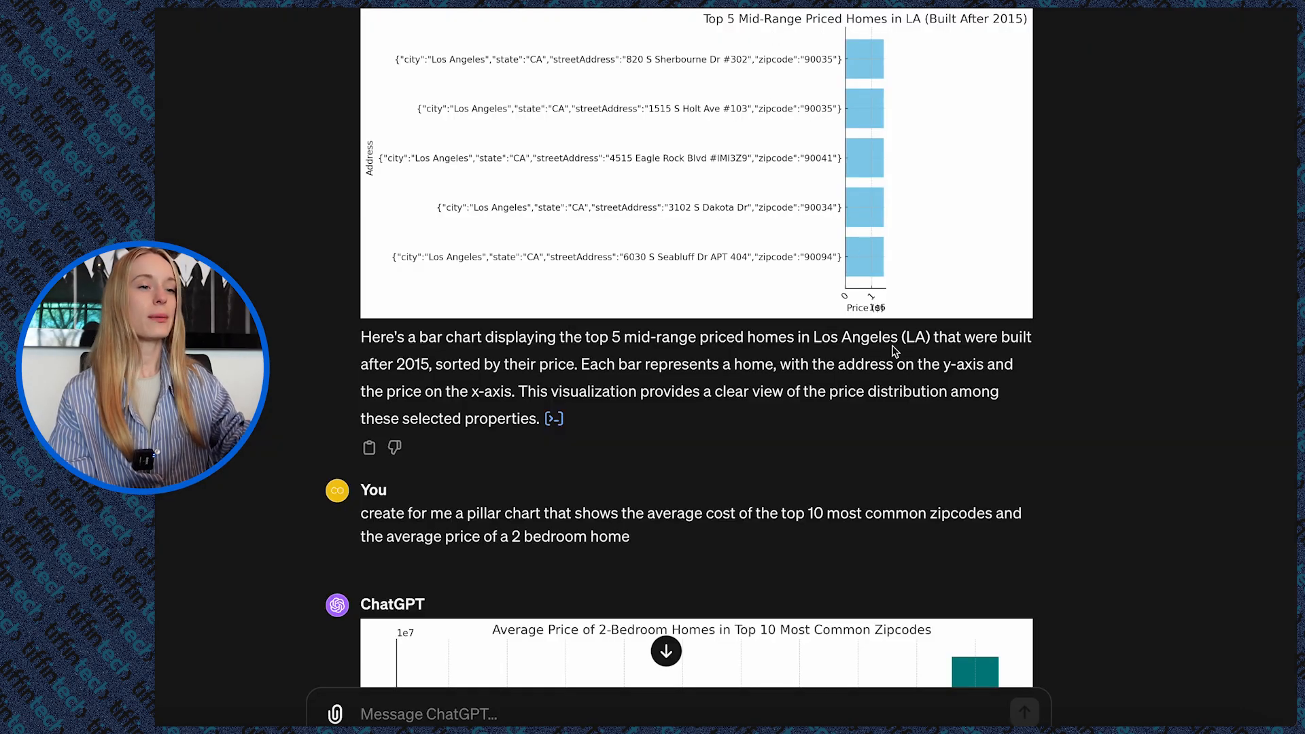
Scroll through the response to the pillar chart of average 2-bedroom prices by zipcode, 90019 highest
scroll("down", 3)
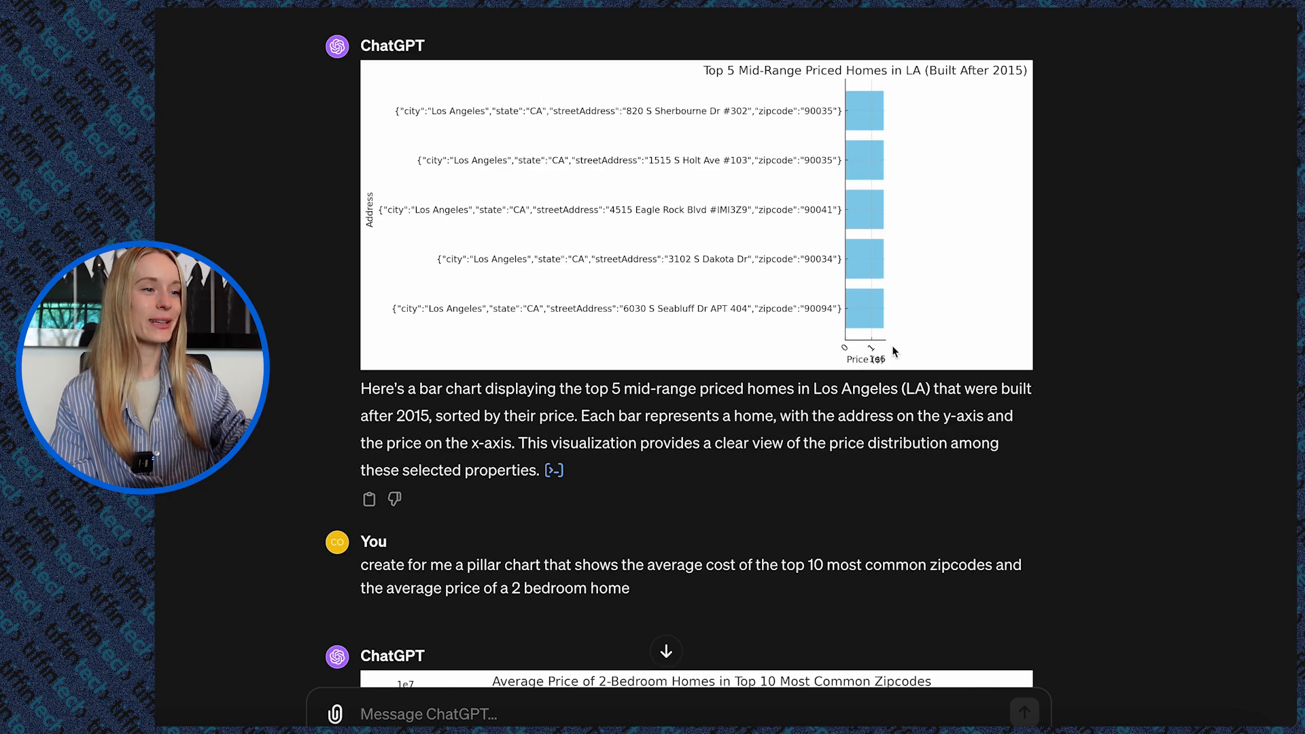
scroll("down", 3)
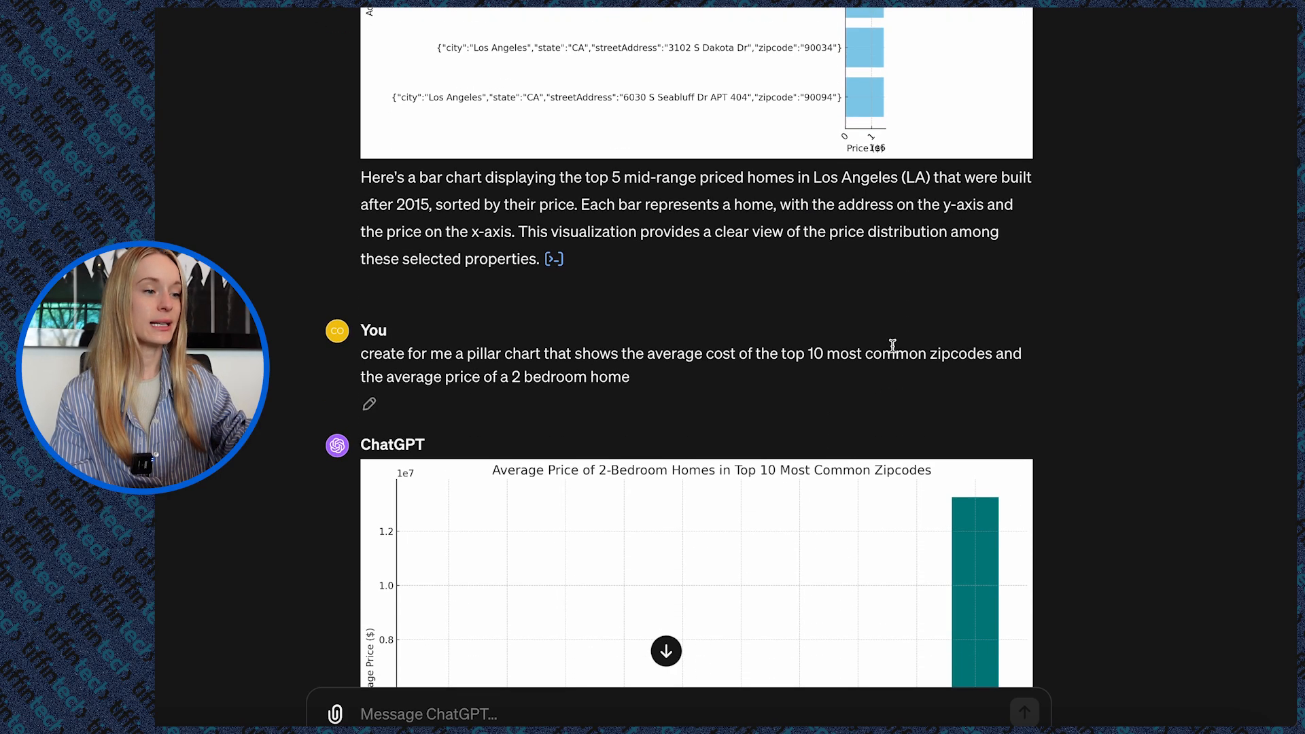
scroll("down", 3)
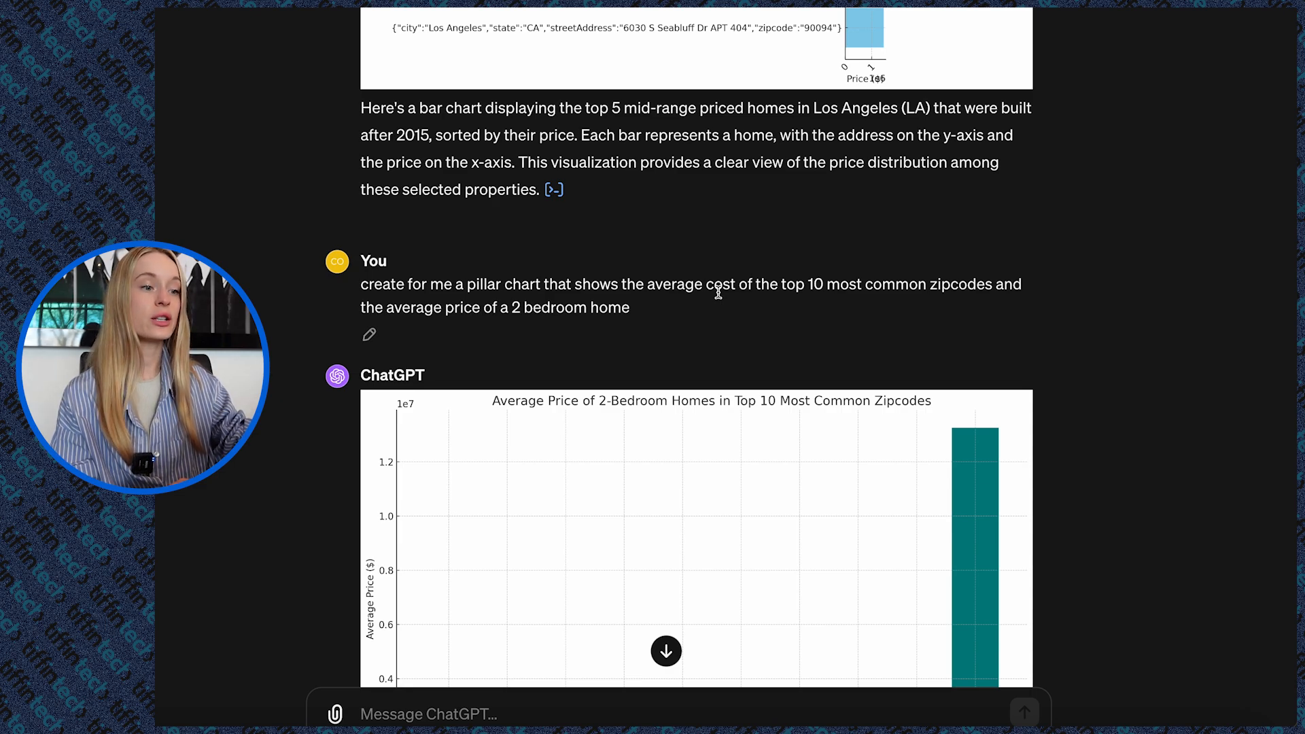
mouse_move(734, 309)
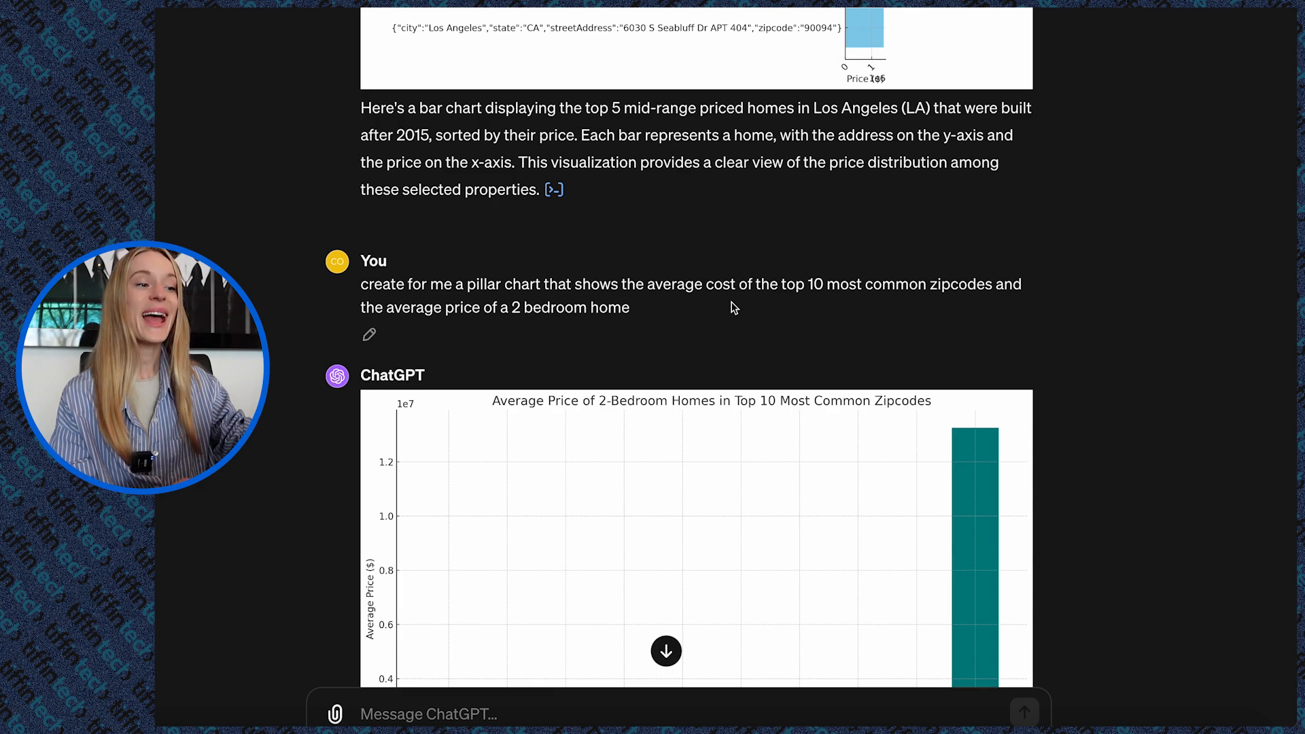
mouse_move(726, 329)
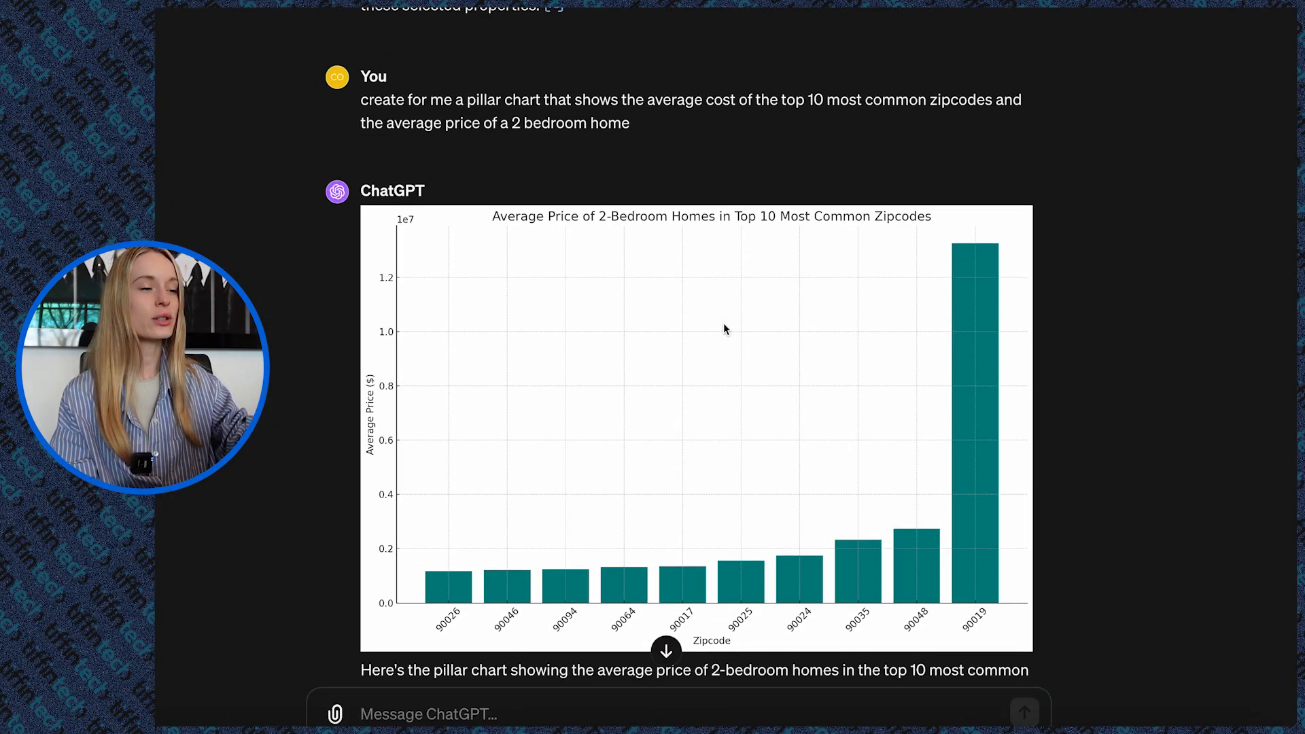
scroll("down", 3)
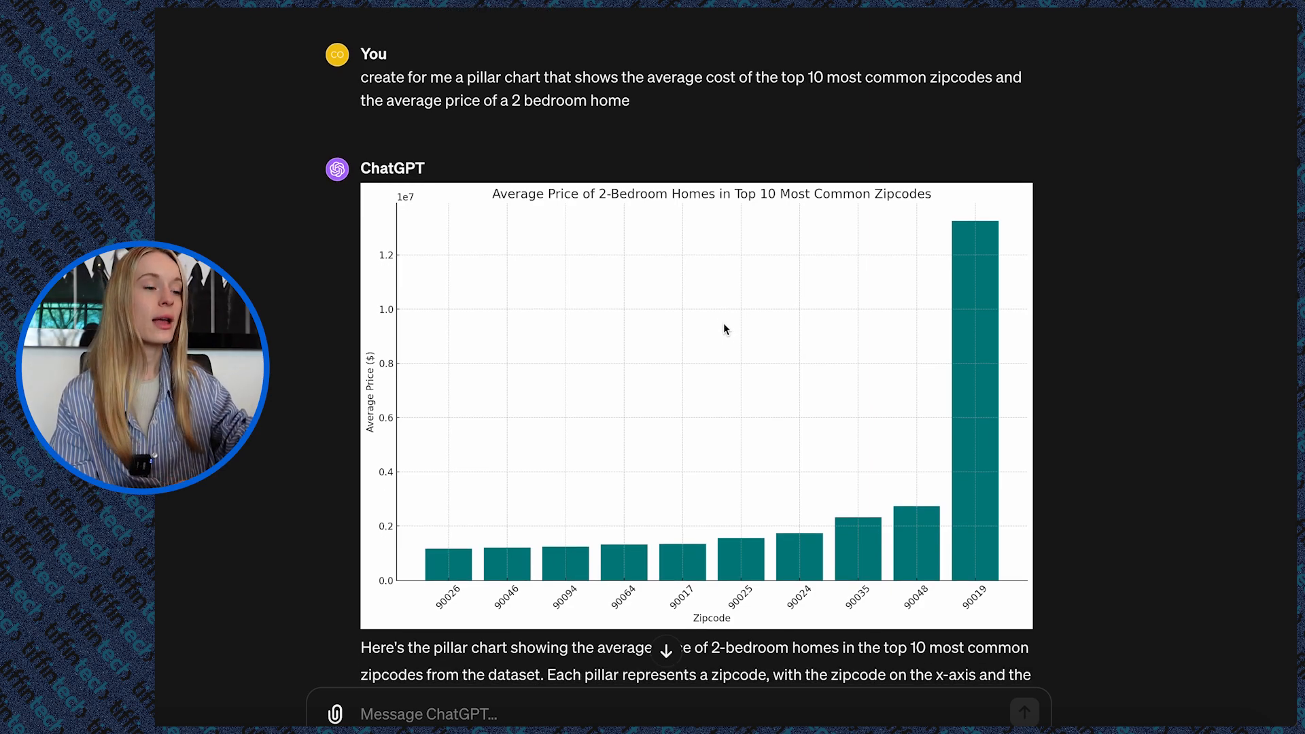
scroll("down", 3)
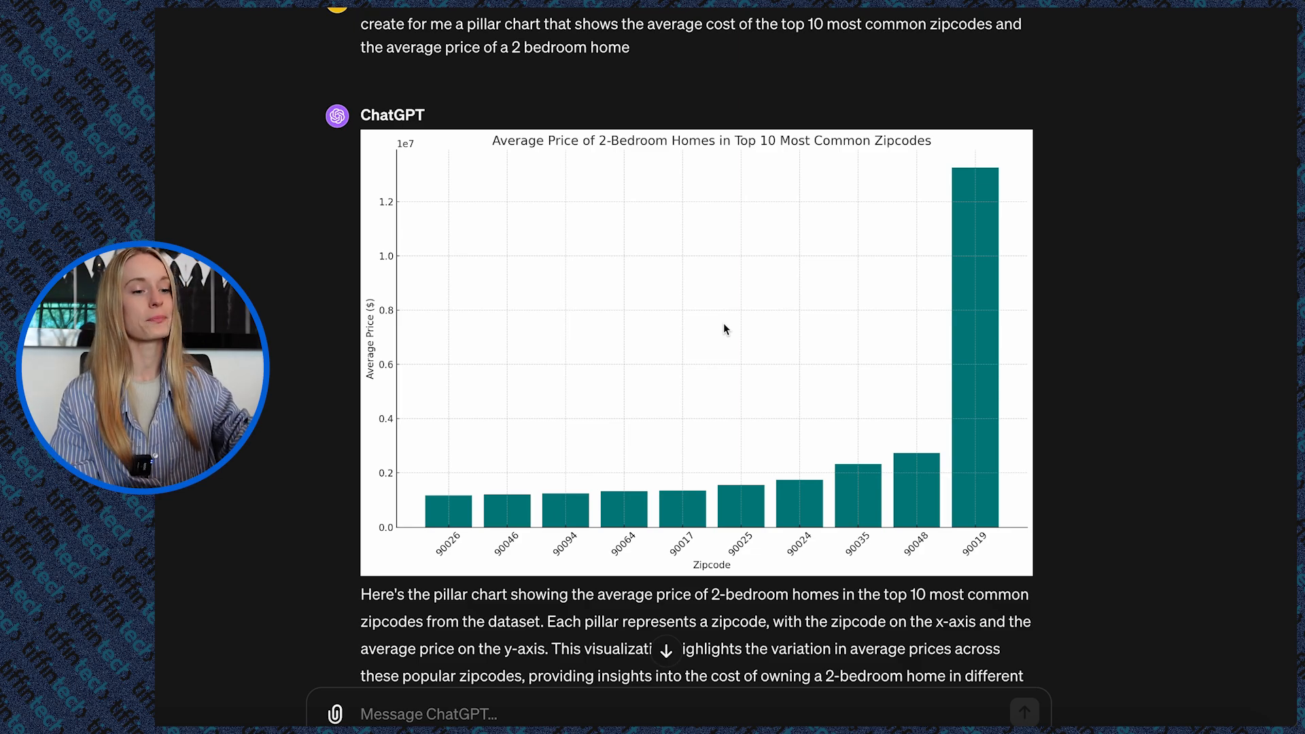
scroll("down", 3)
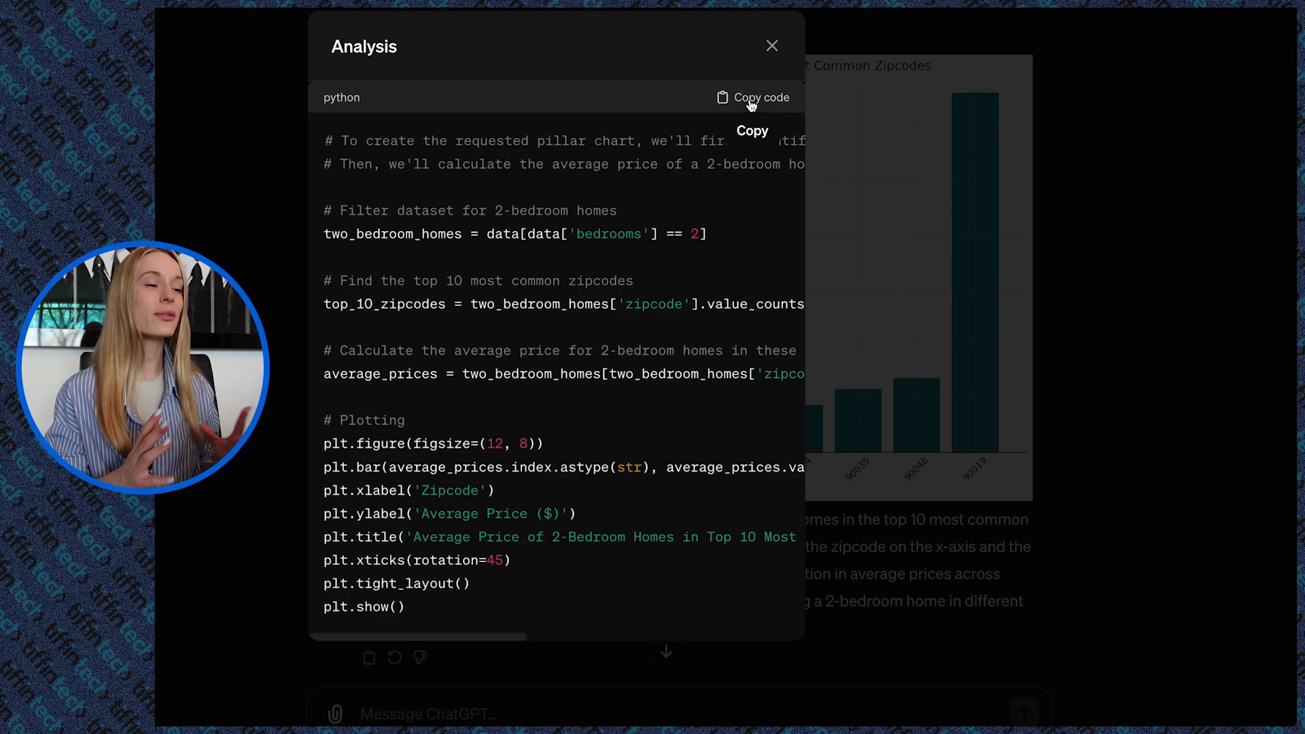
mouse_move(658, 263)
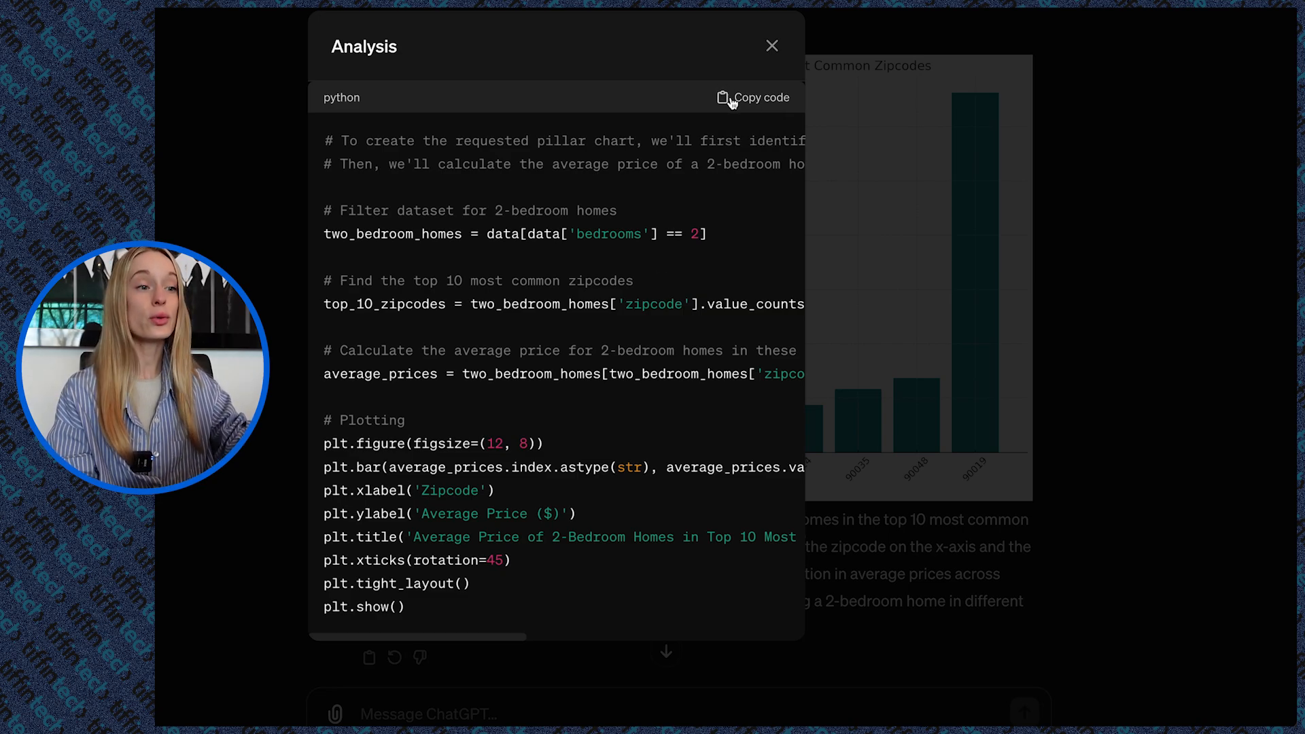
Copy the chart's Python code from the Analysis view and ask ChatGPT to explain the plotting
left_click(751, 98)
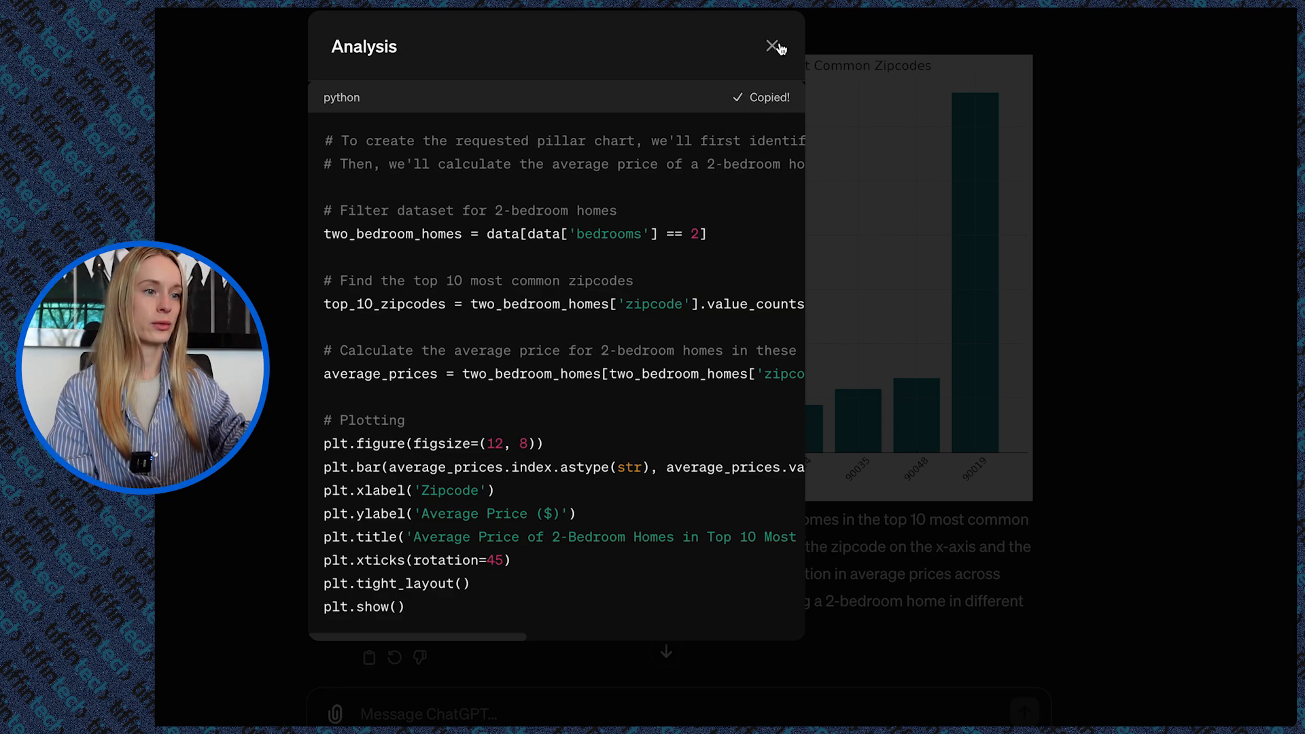
left_click(771, 46)
type("can you explain")
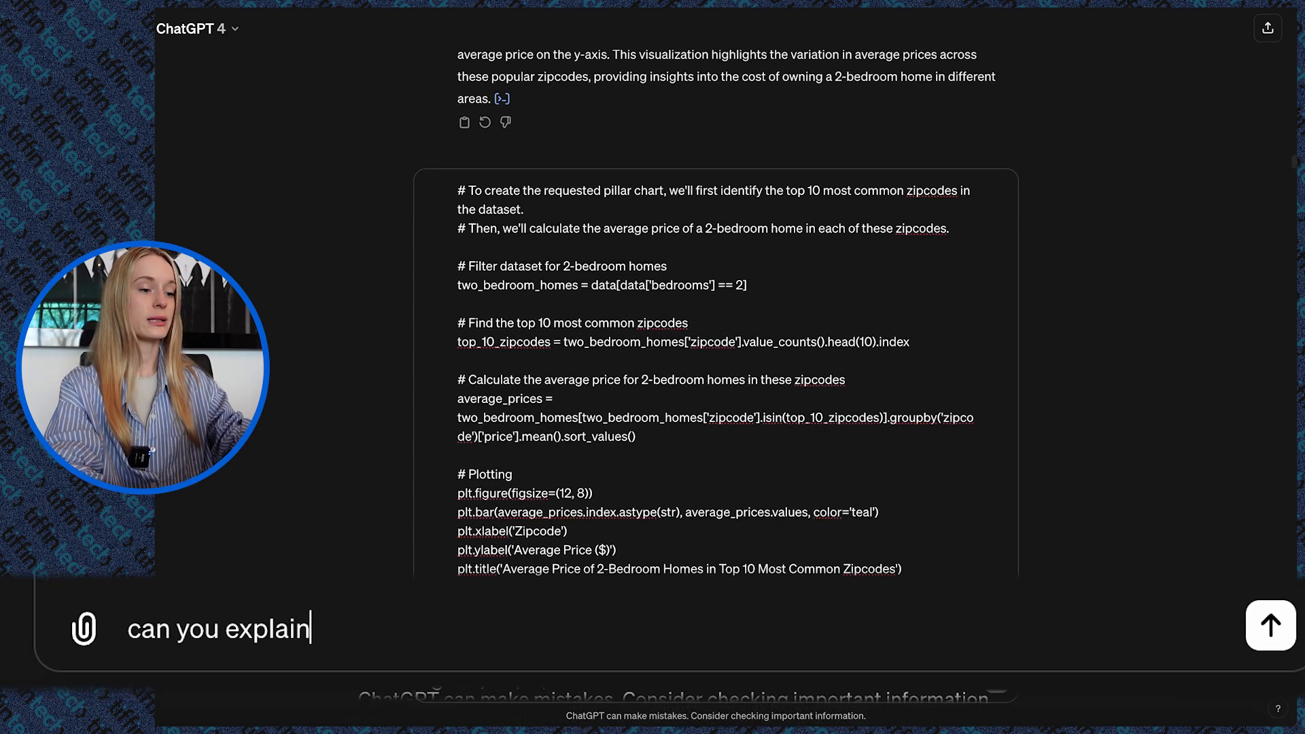
type("to me more about w")
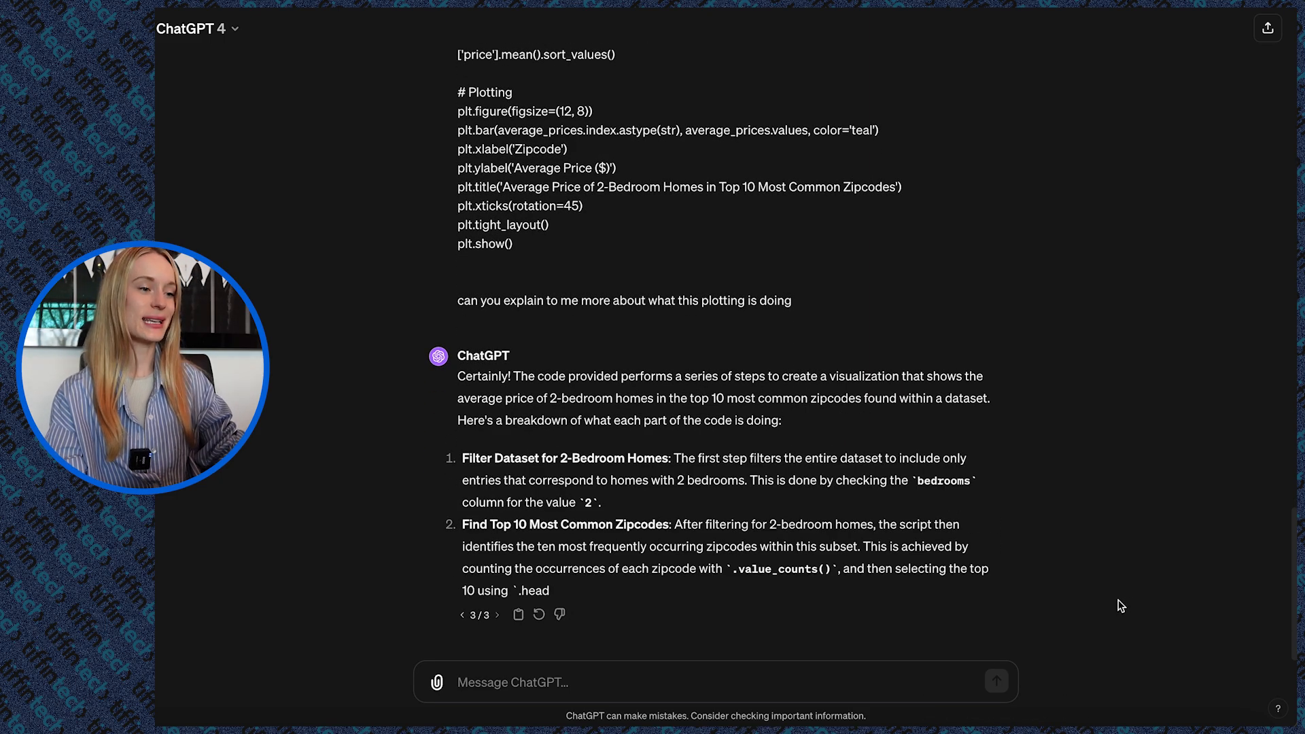
scroll("down", 3)
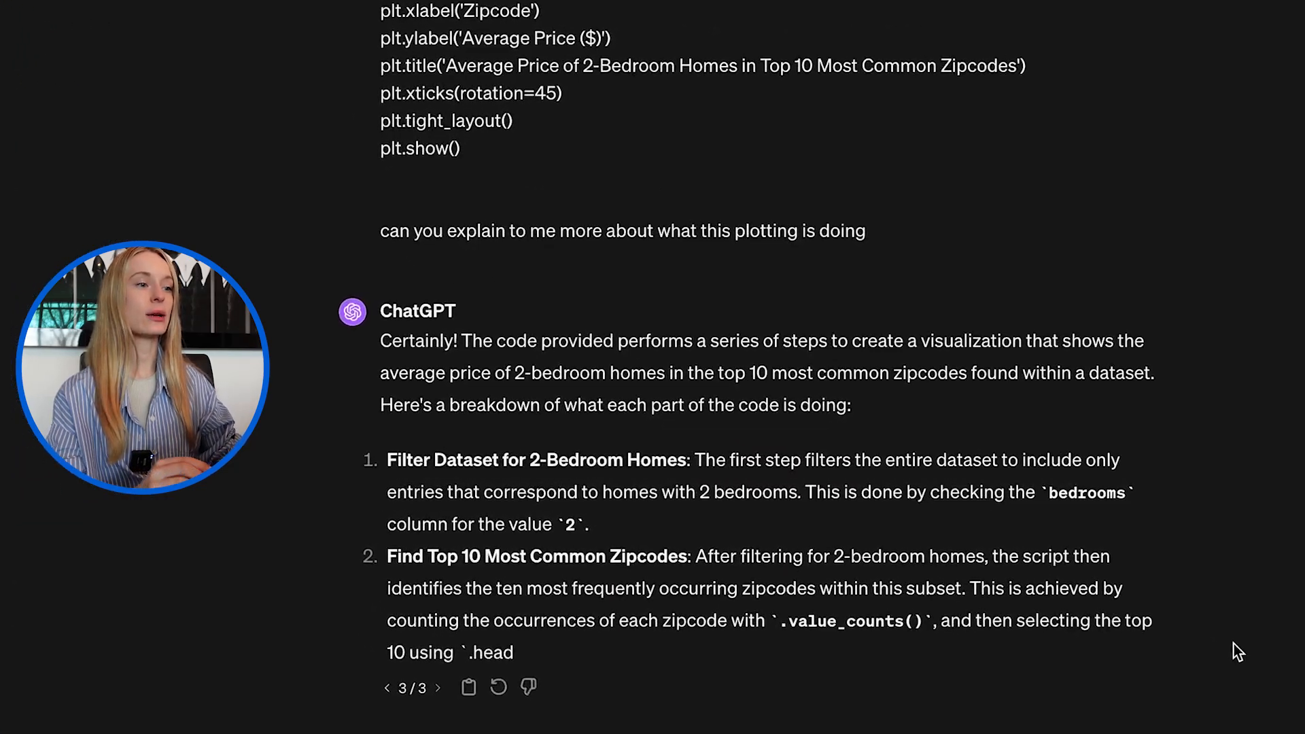
scroll("down", 3)
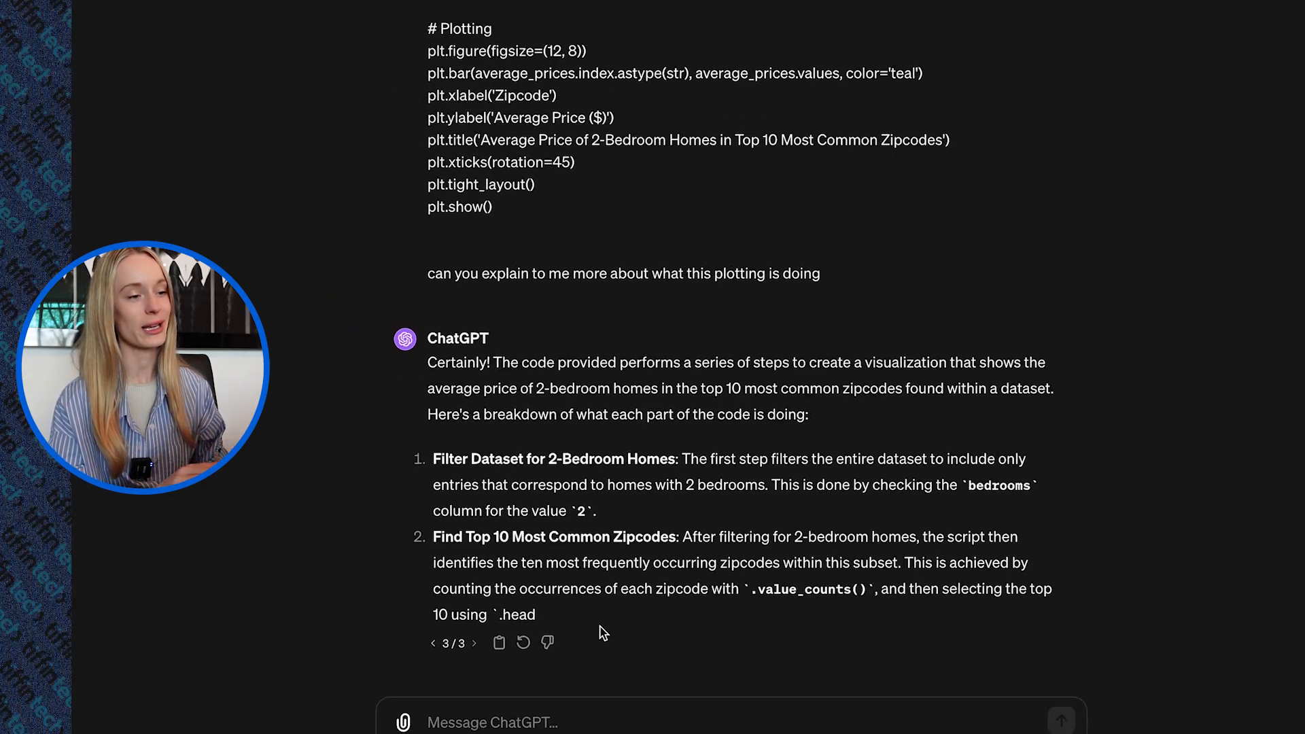
scroll("down", 3)
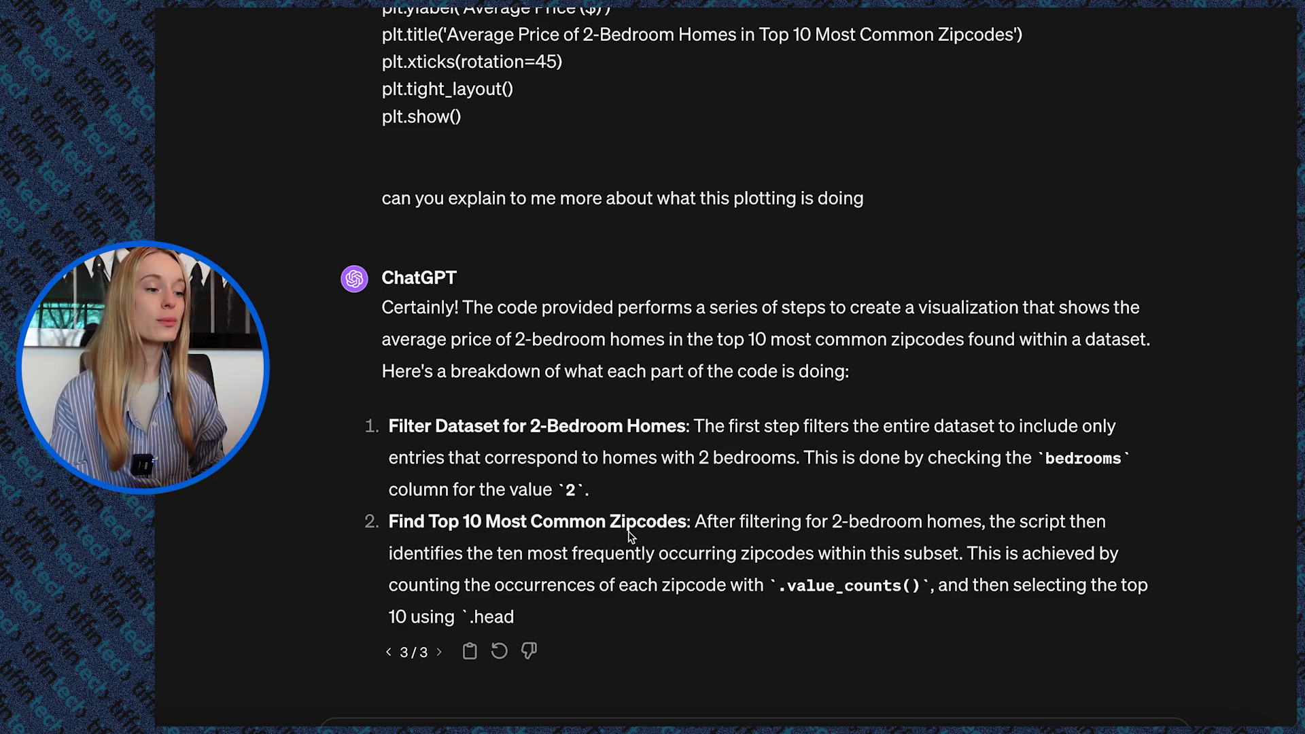
mouse_move(681, 542)
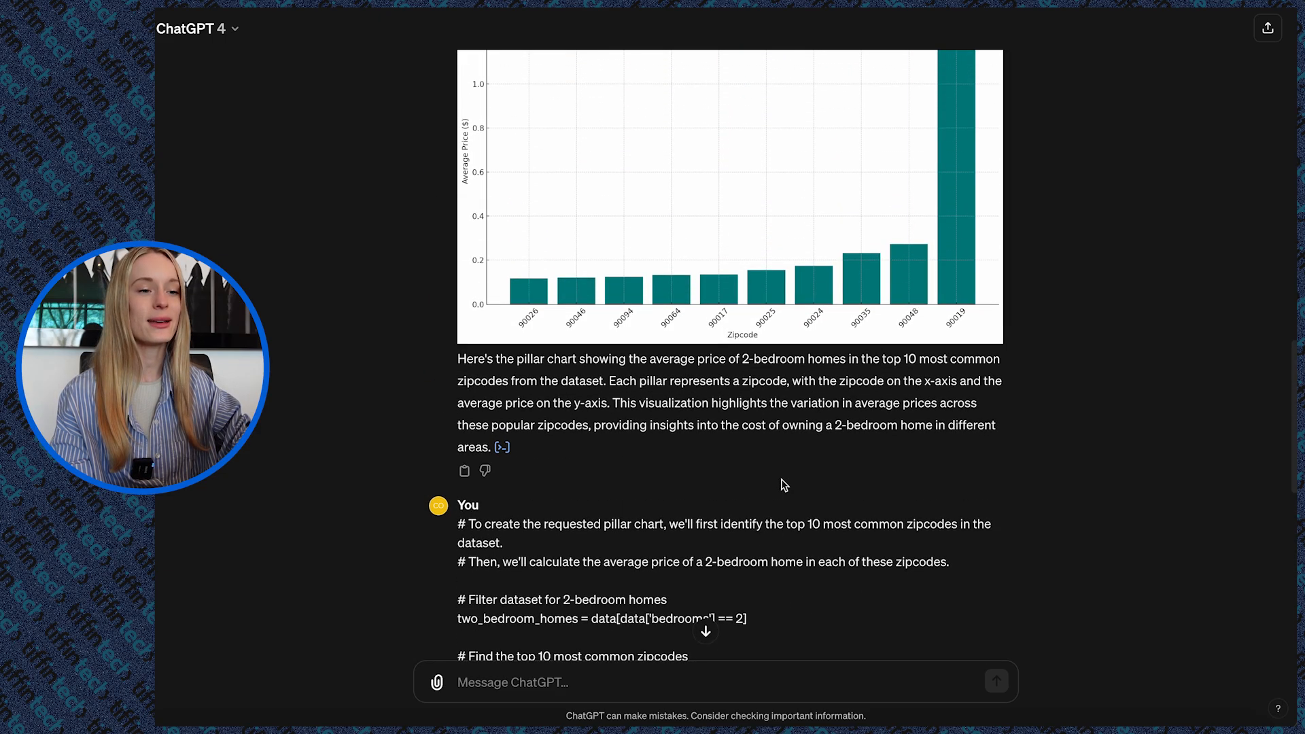
scroll("up", 3)
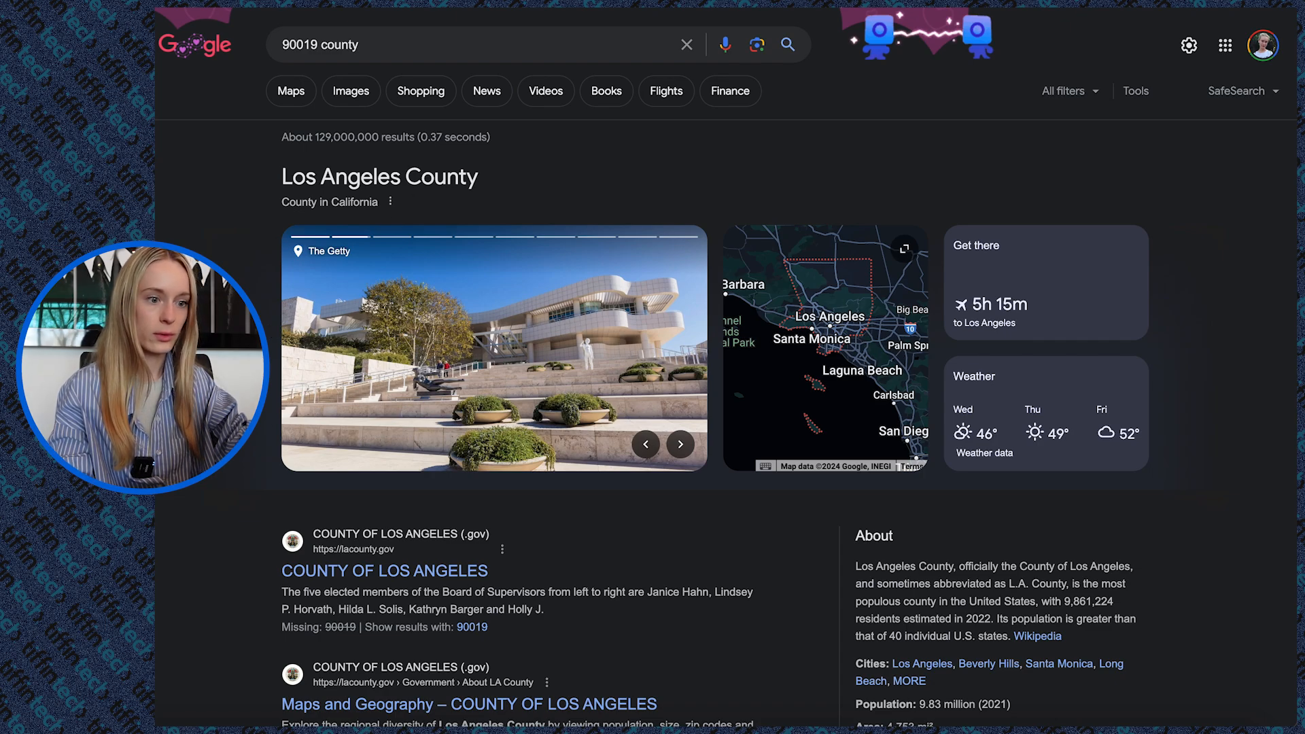
Review the '90019 county' Google results and refine the query to '90019 county homes'
scroll("down", 3)
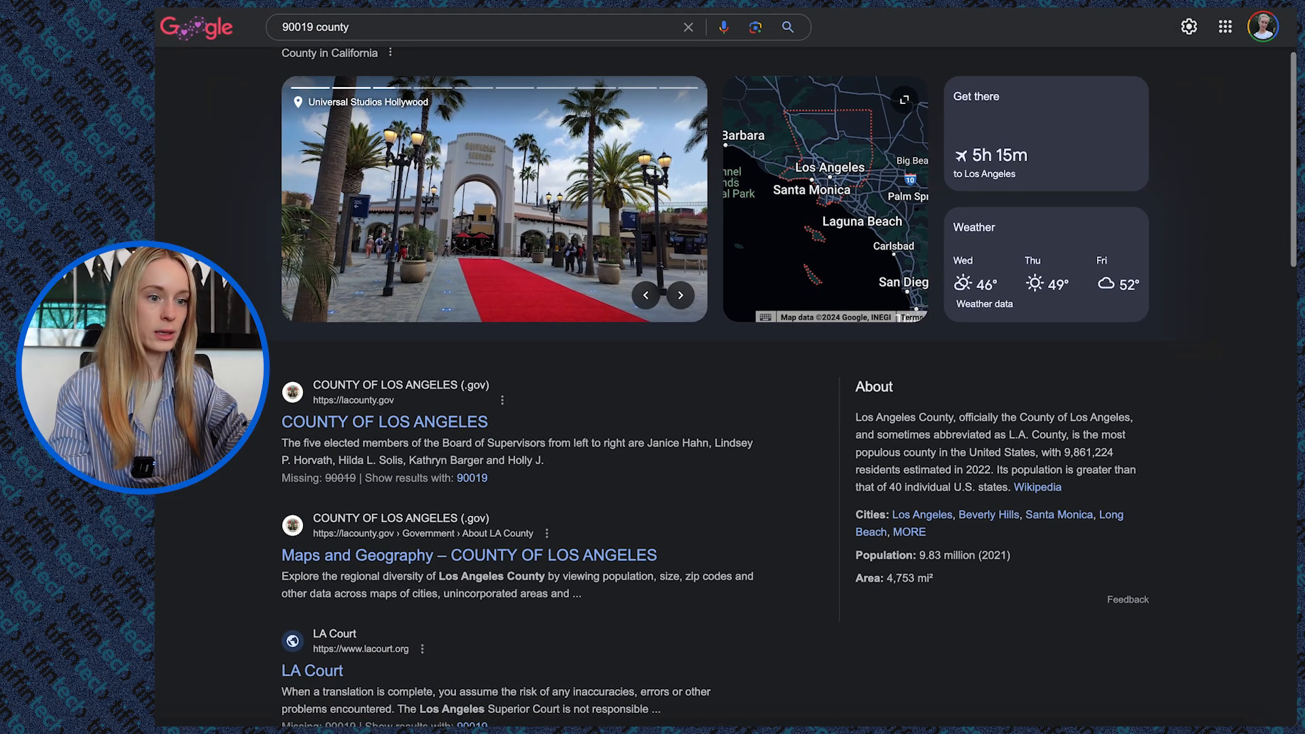
left_click(680, 296)
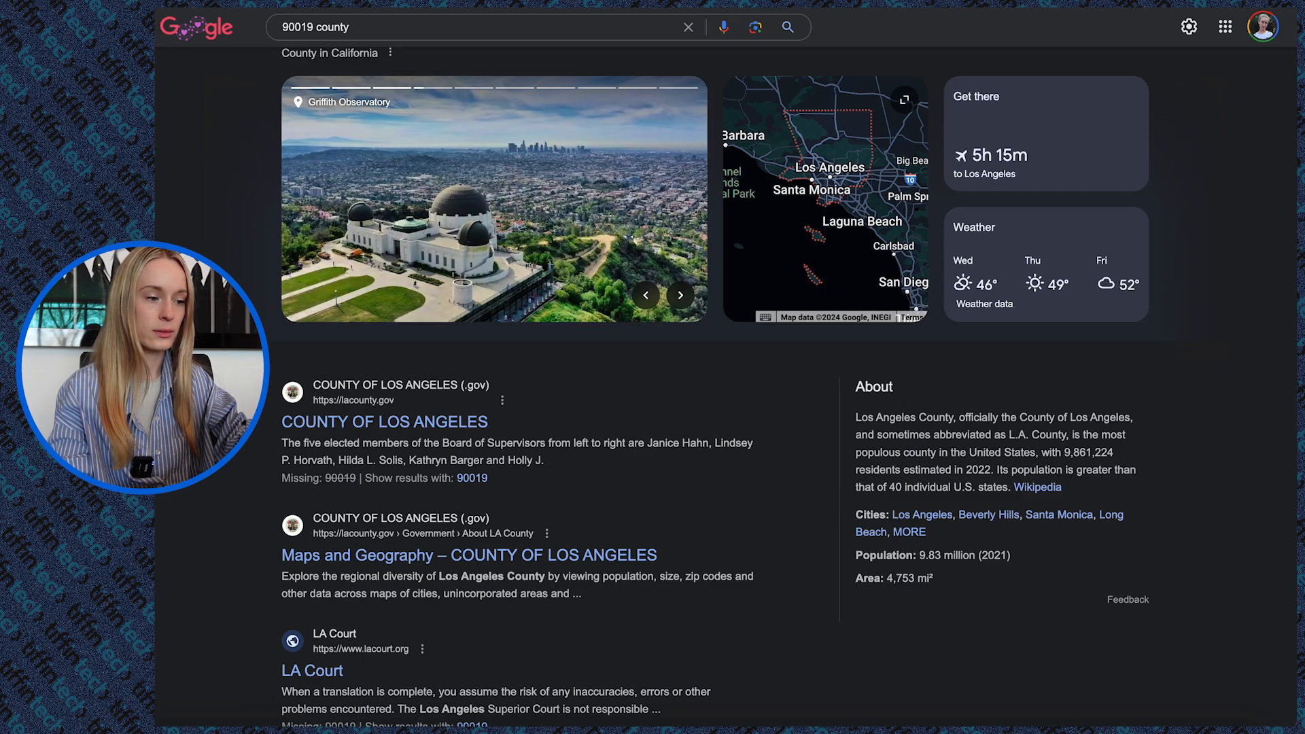
scroll("down", 3)
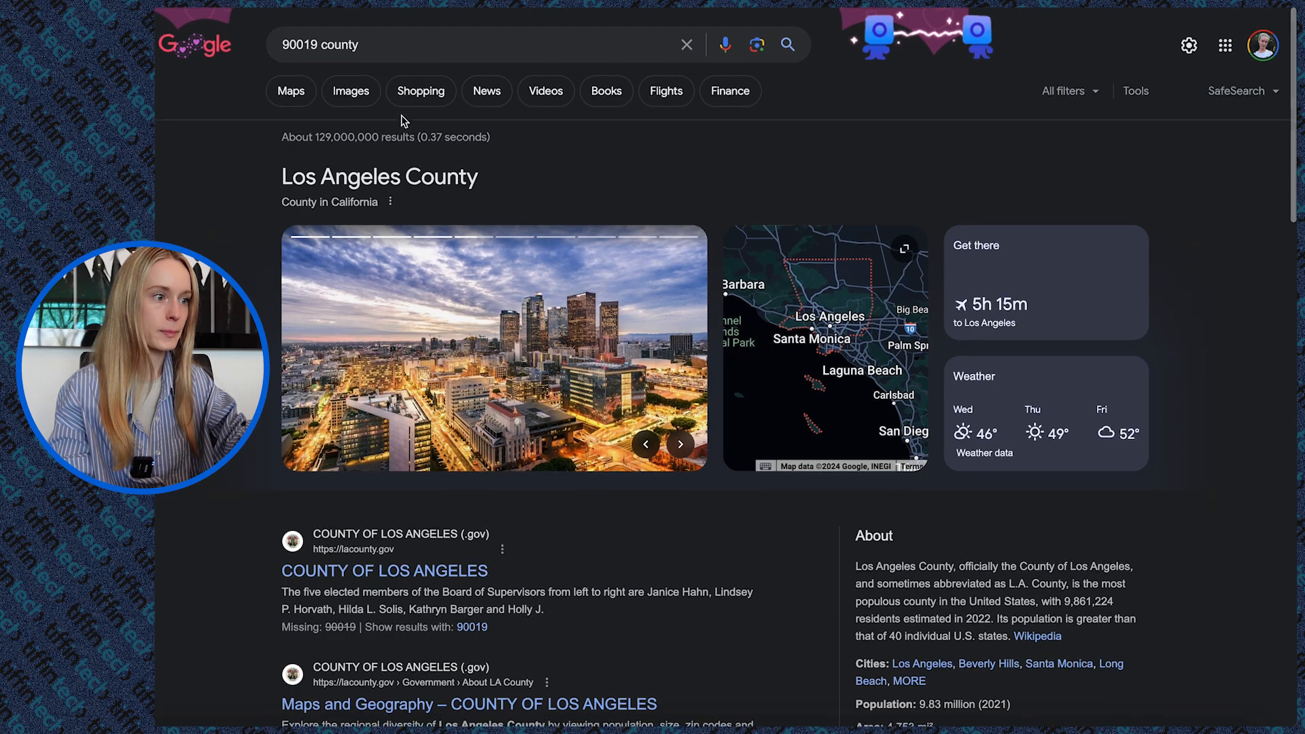
left_click(482, 44)
type(" homes")
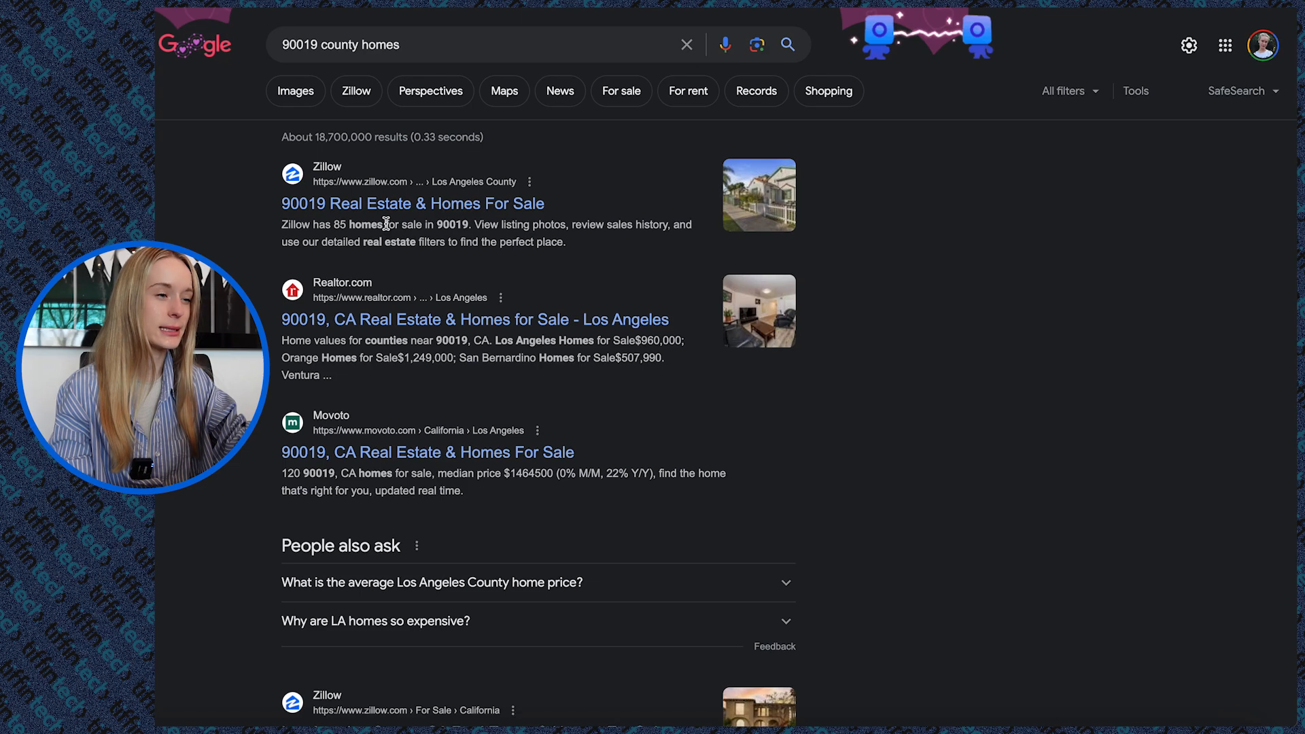
mouse_move(412, 202)
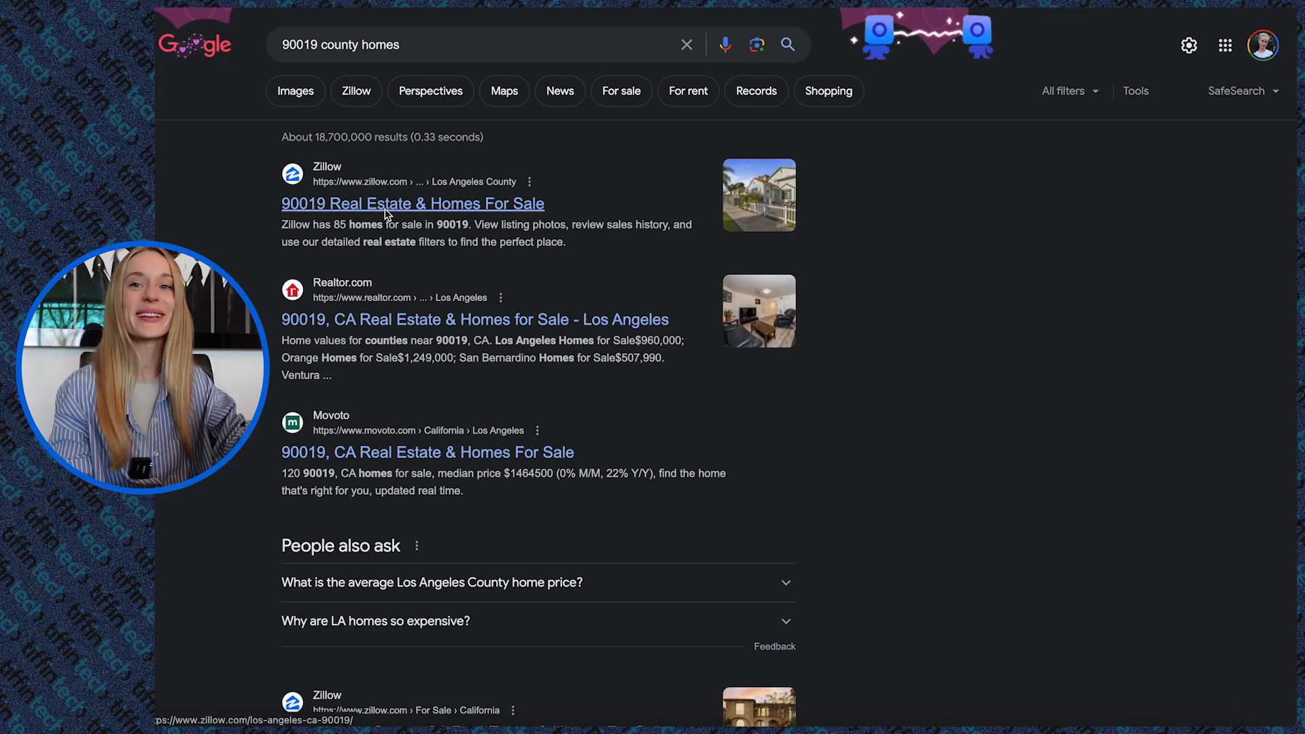
left_click(412, 202)
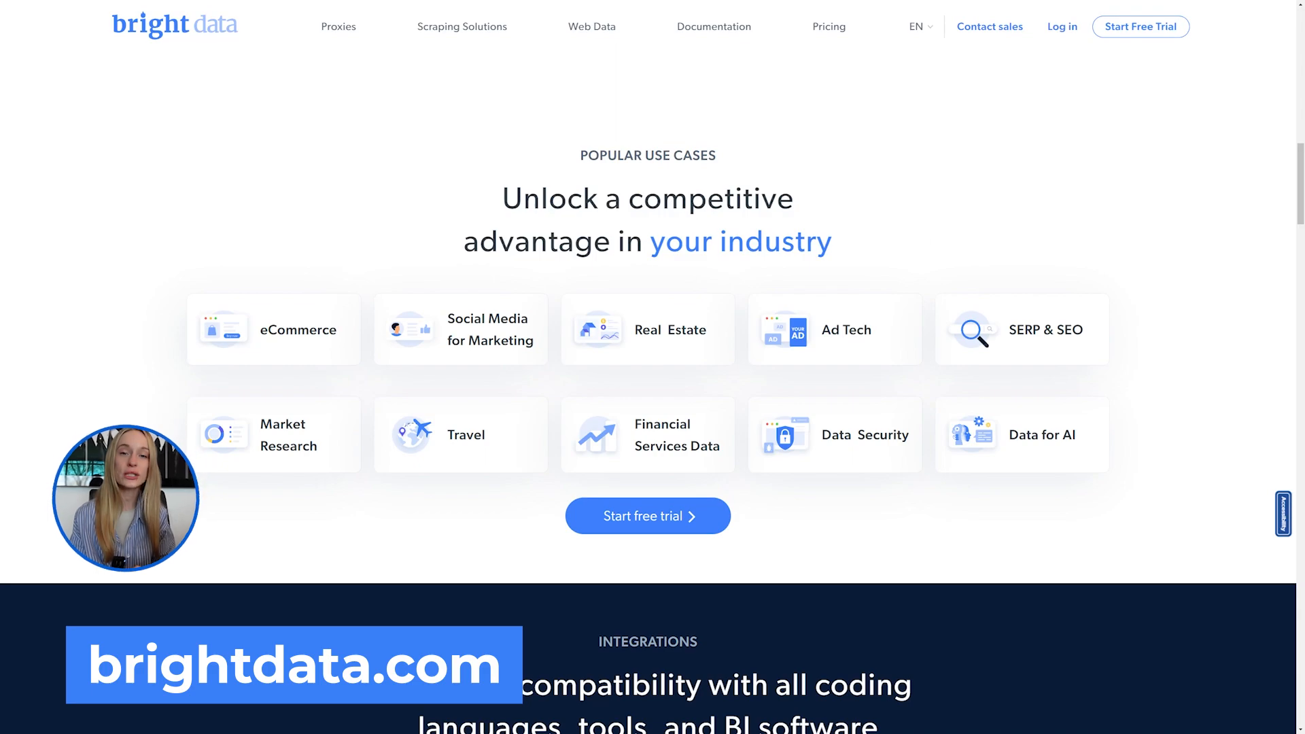
scroll("down", 3)
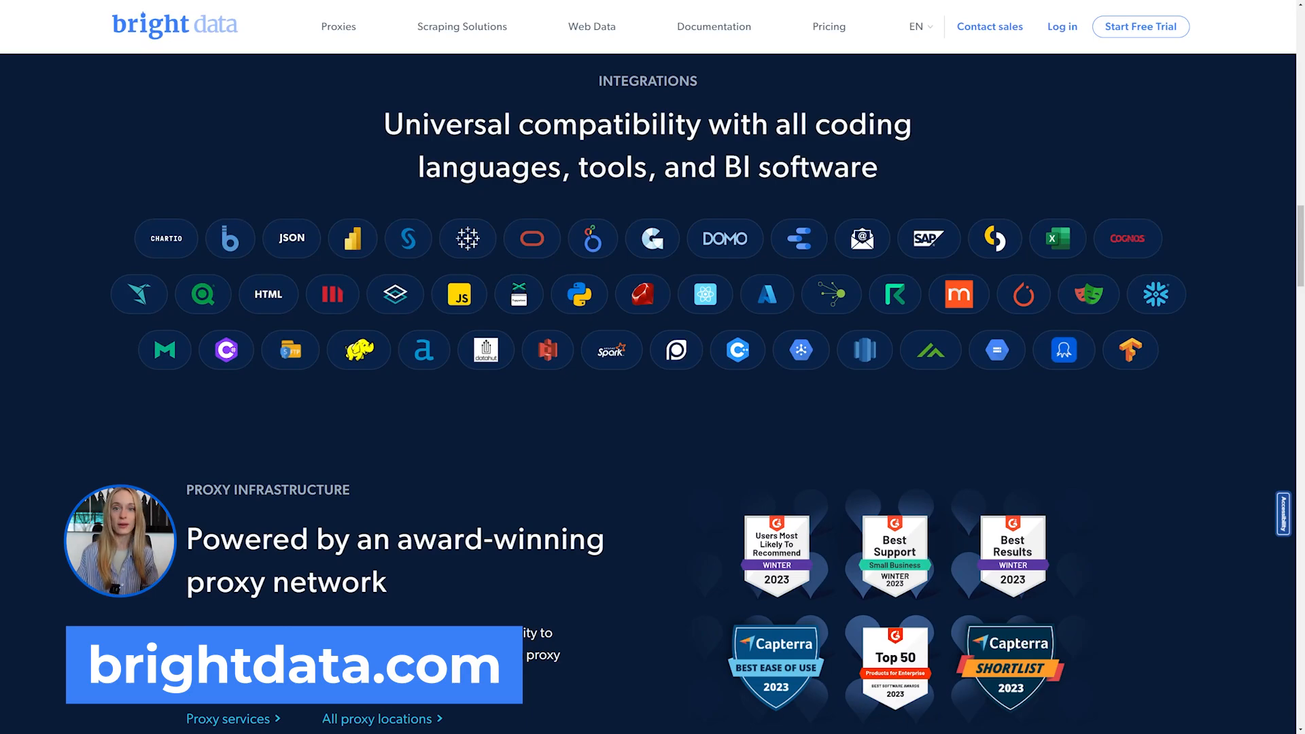
scroll("down", 3)
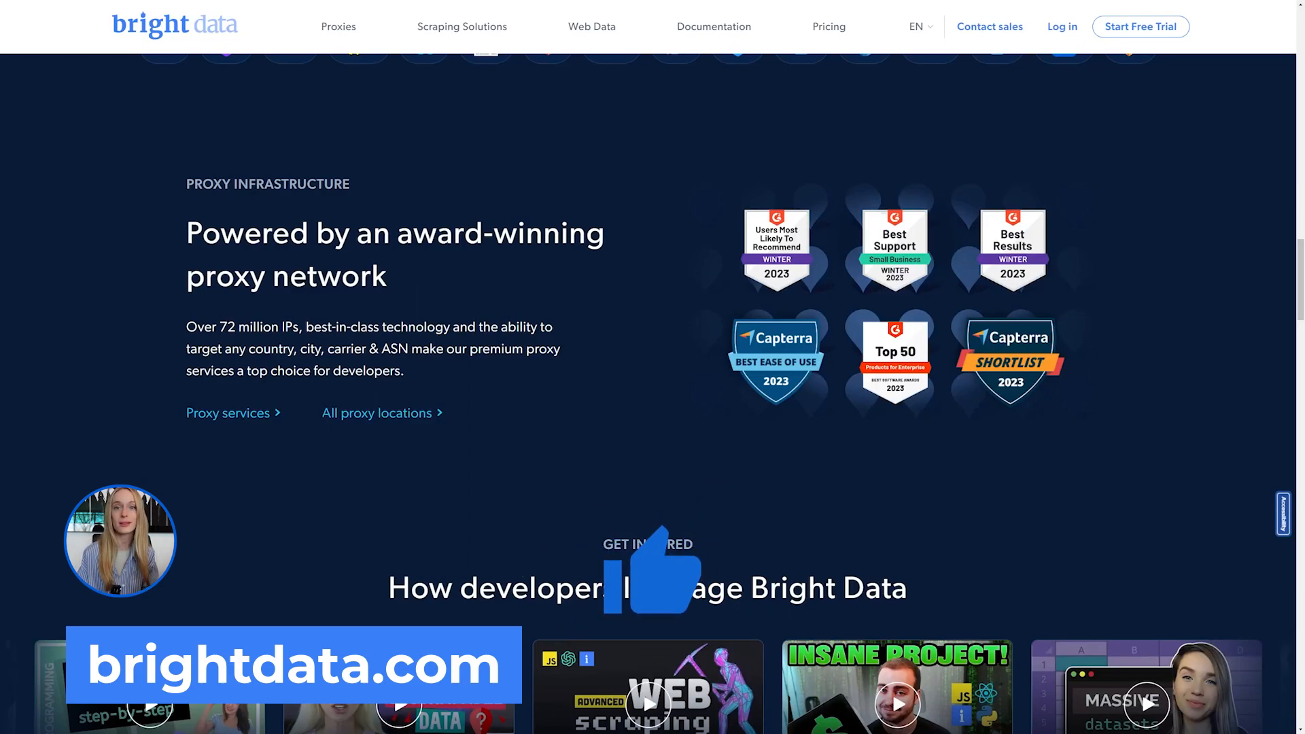
scroll("down", 3)
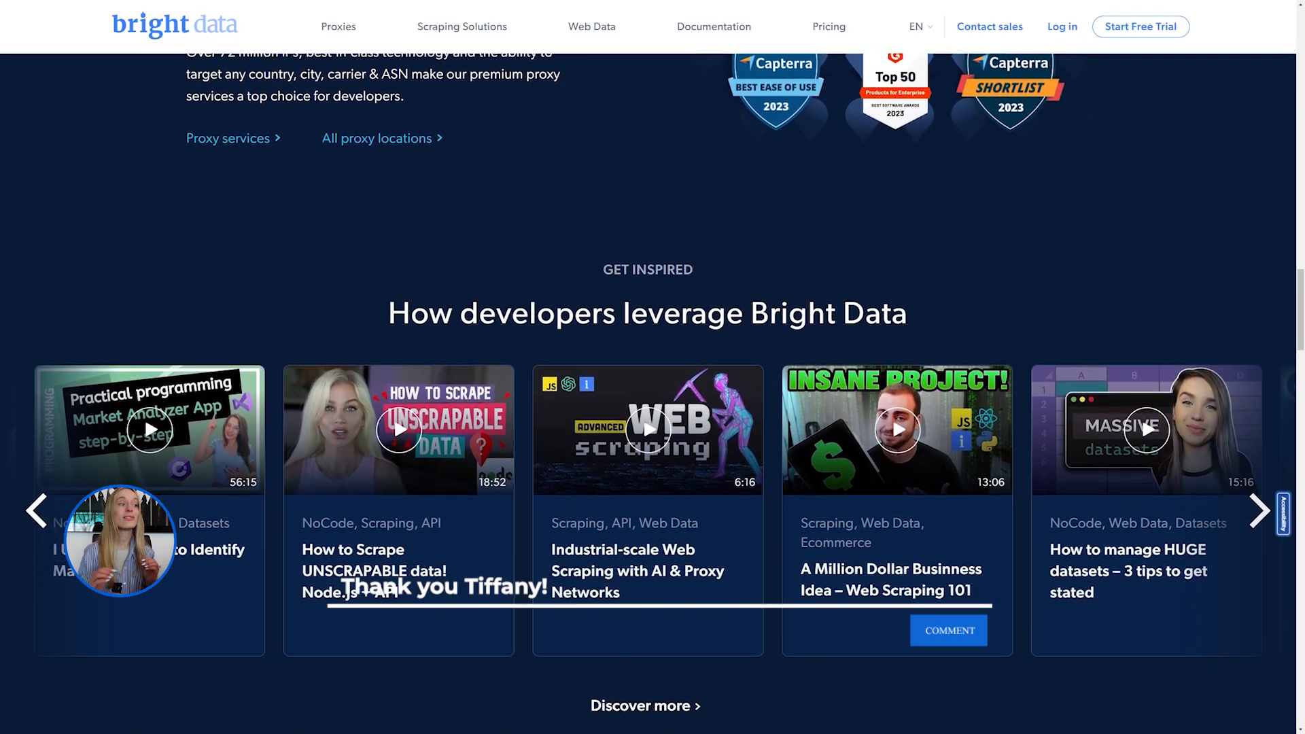
scroll("down", 3)
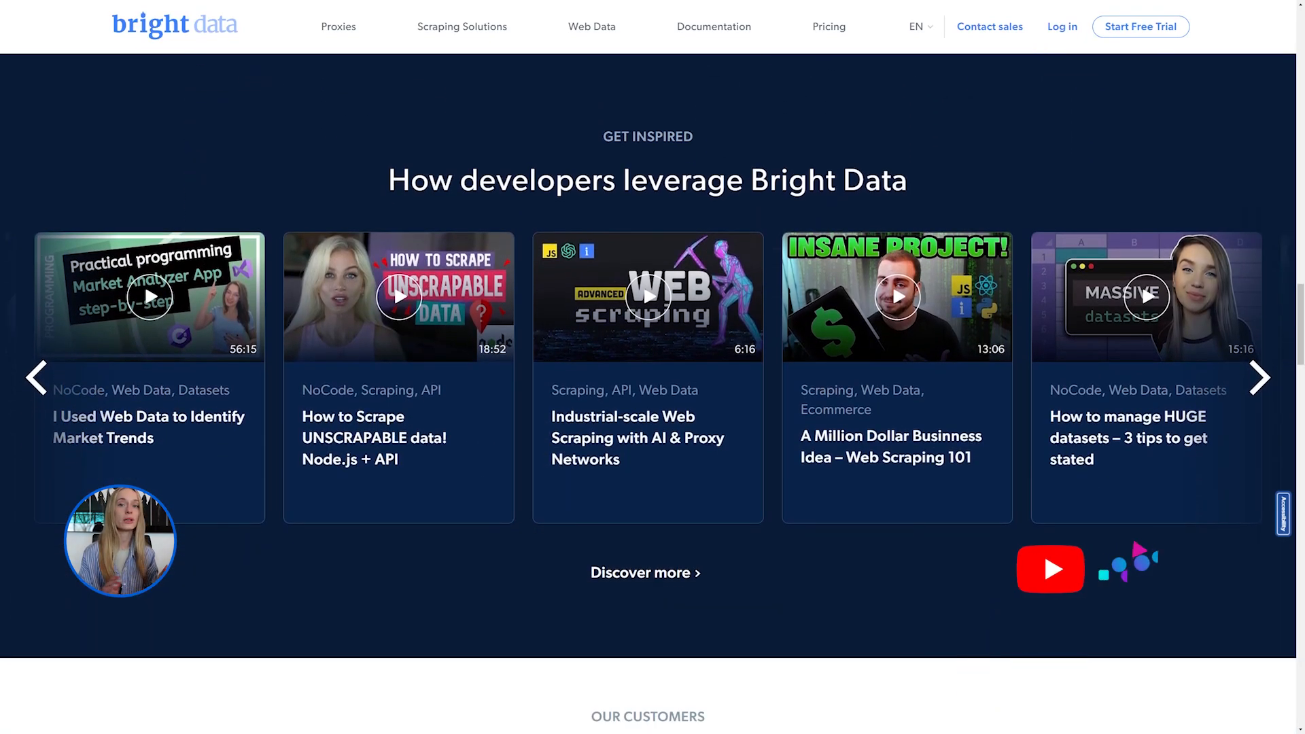